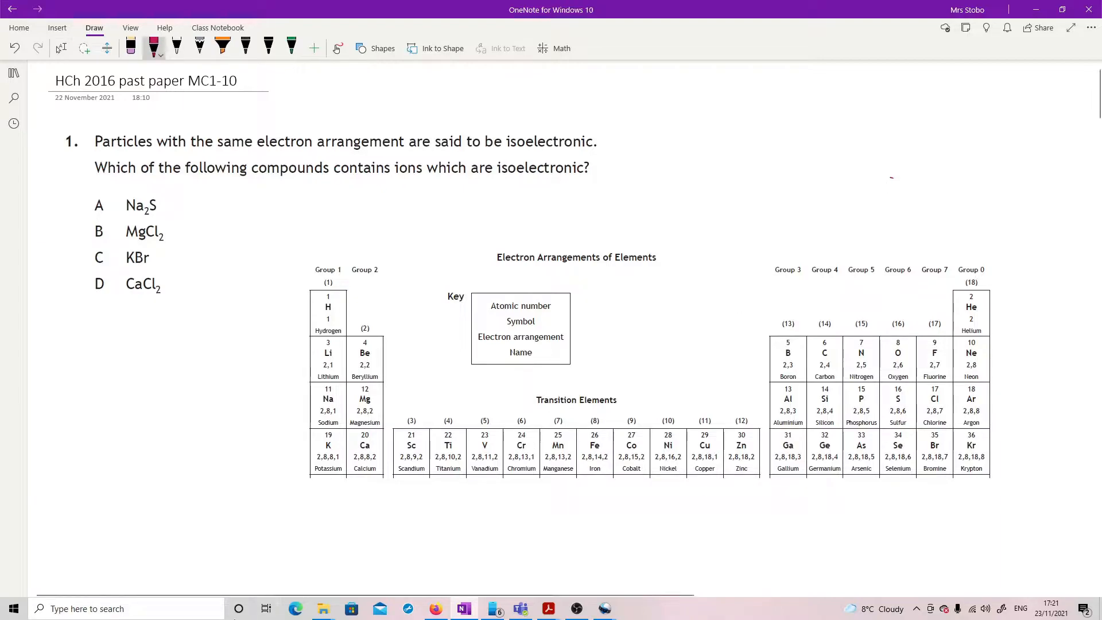
# Step: On question 1, highlight sulfur, circle K, Ca, Cl and Br, cross out A–C and circle D
pyautogui.click(222, 45)
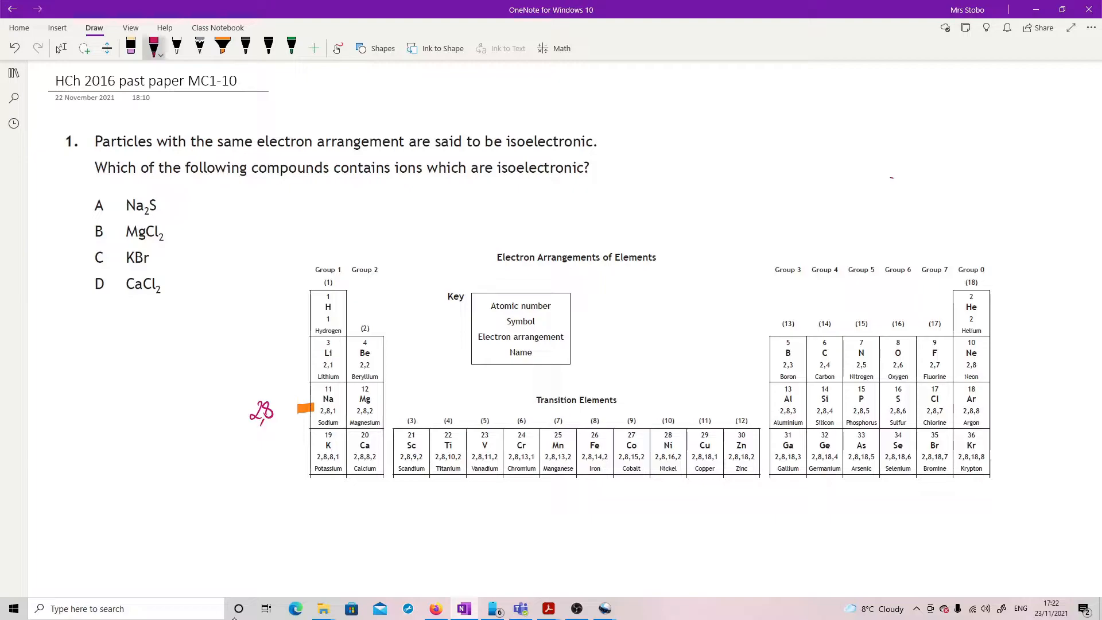
pyautogui.click(222, 47)
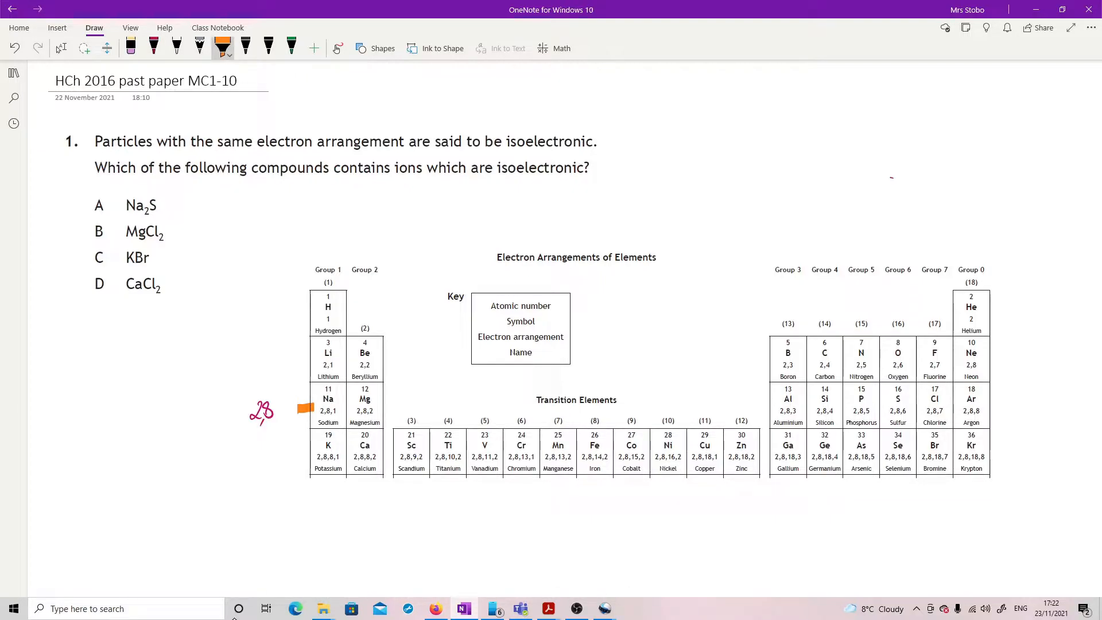
pyautogui.click(898, 398)
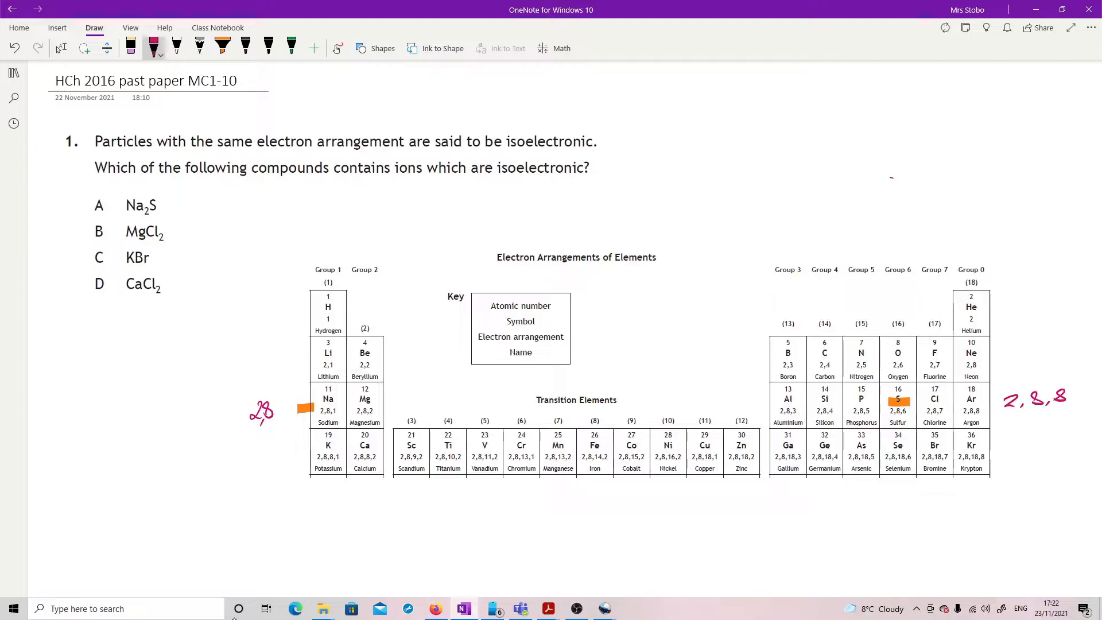
pyautogui.moveTo(88, 210); pyautogui.dragTo(115, 200)
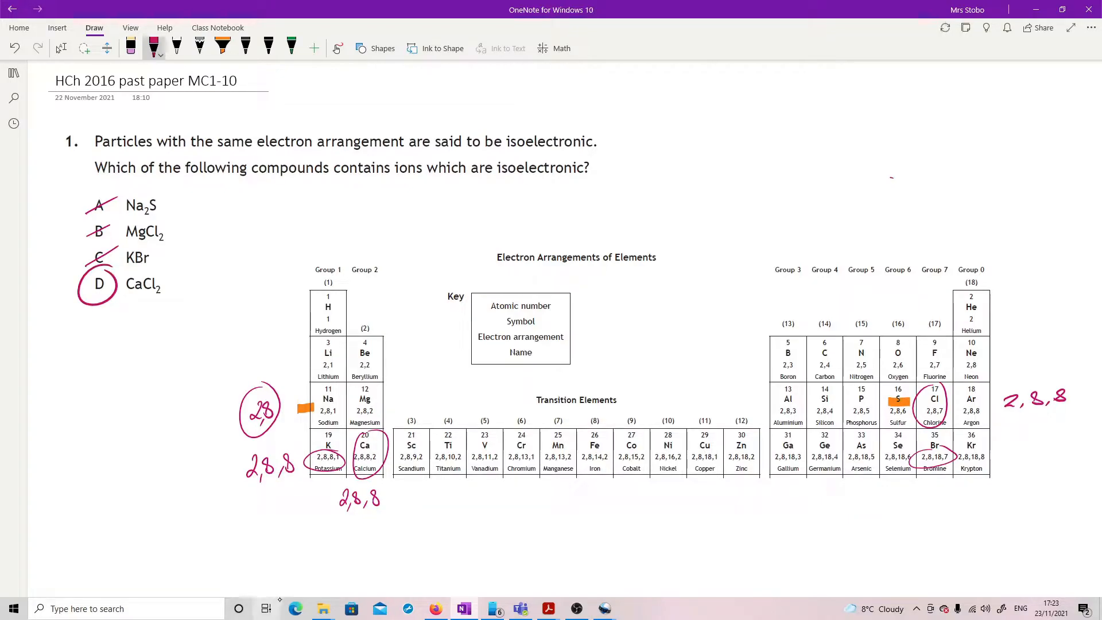
pyautogui.scroll(-3)
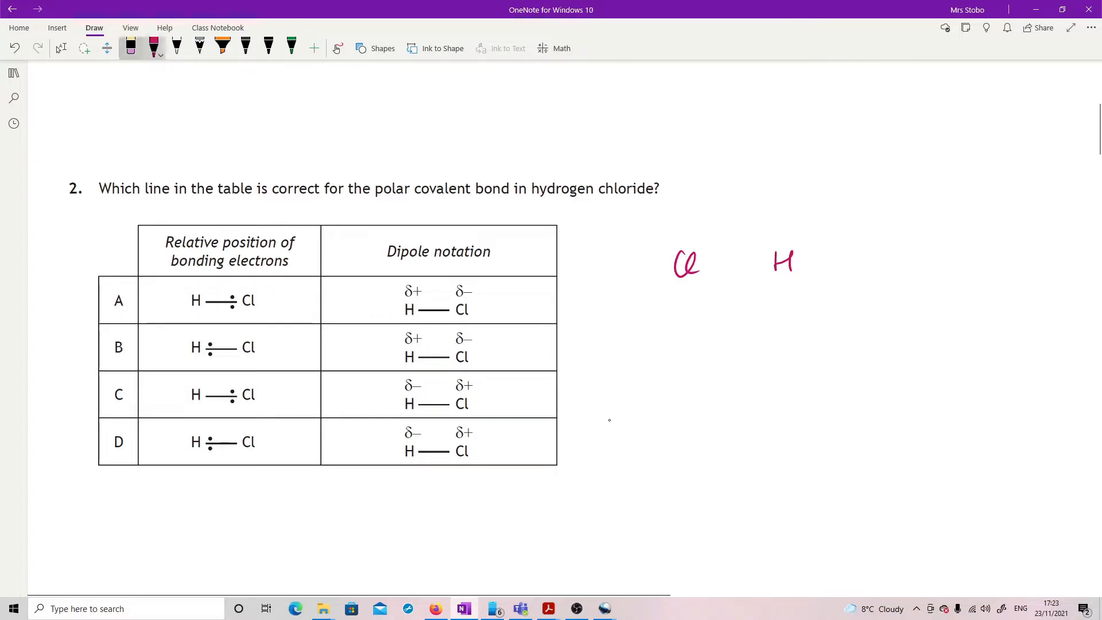
# Step: Sketch an H–Cl dipole marked δ+ and δ− and circle option A for question 2
pyautogui.click(130, 48)
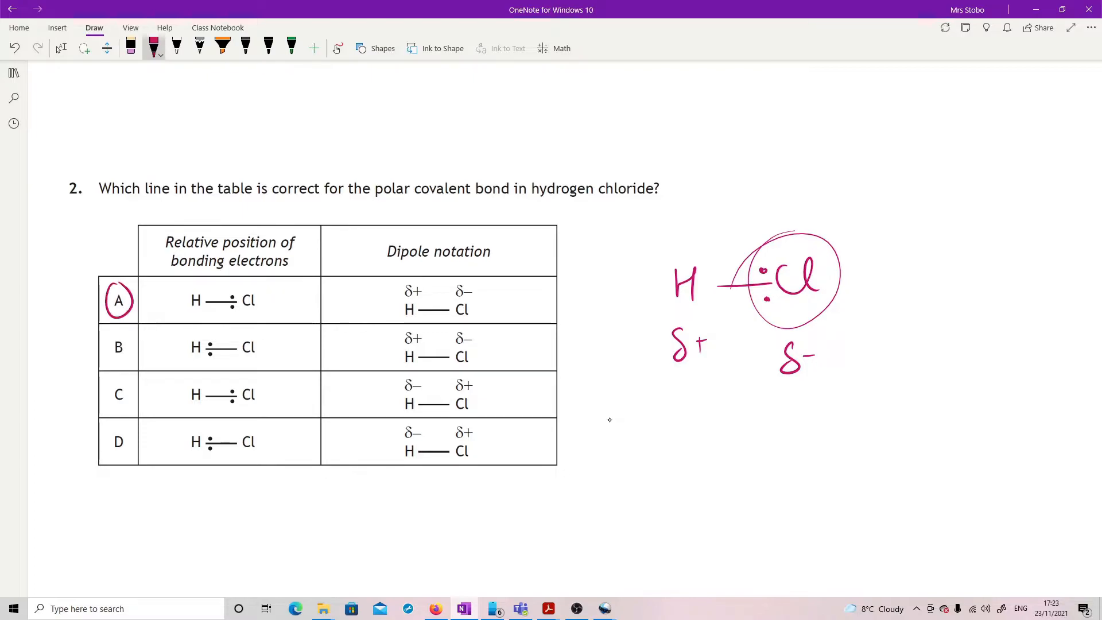
pyautogui.scroll(3)
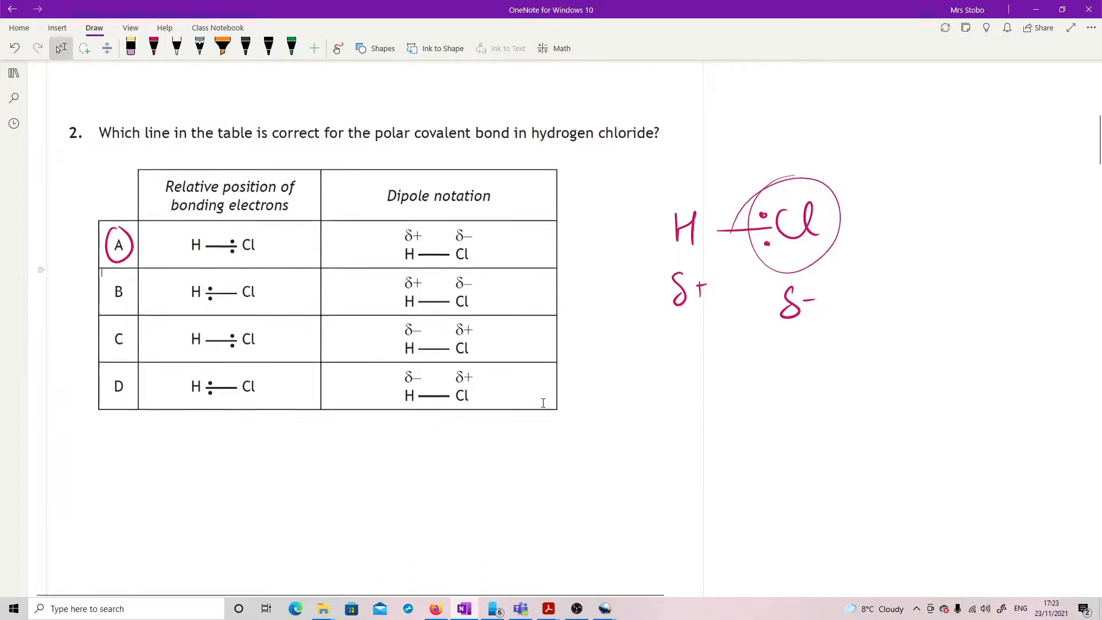
pyautogui.scroll(-3)
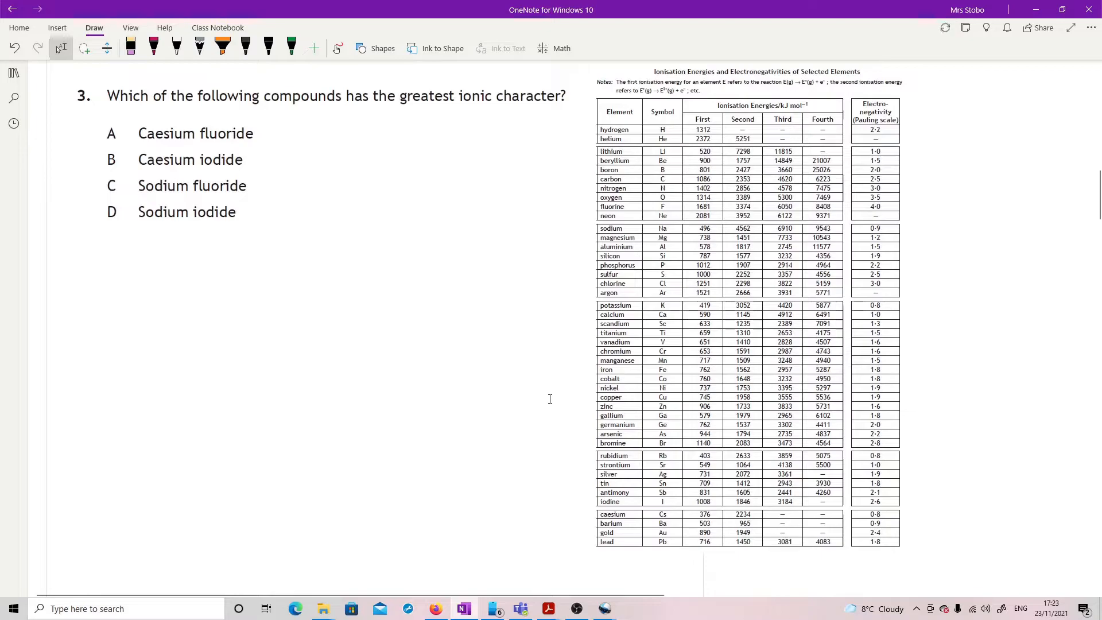
# Step: In black ink, write electronegativity values 0.8 and 0.9 beside the question 3 options
pyautogui.click(154, 48)
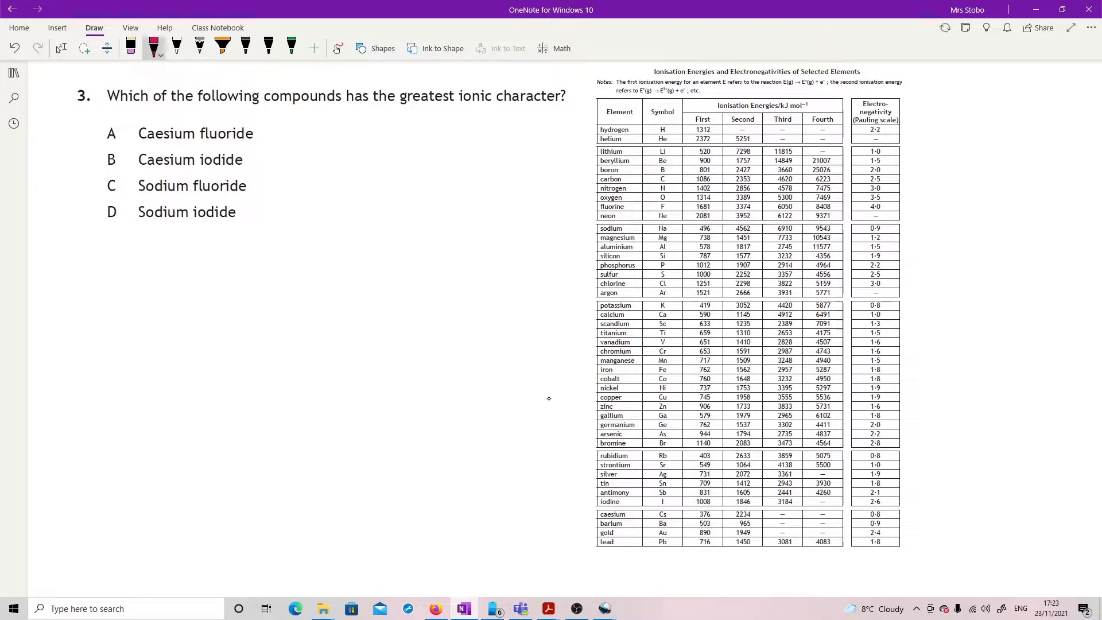
pyautogui.click(245, 45)
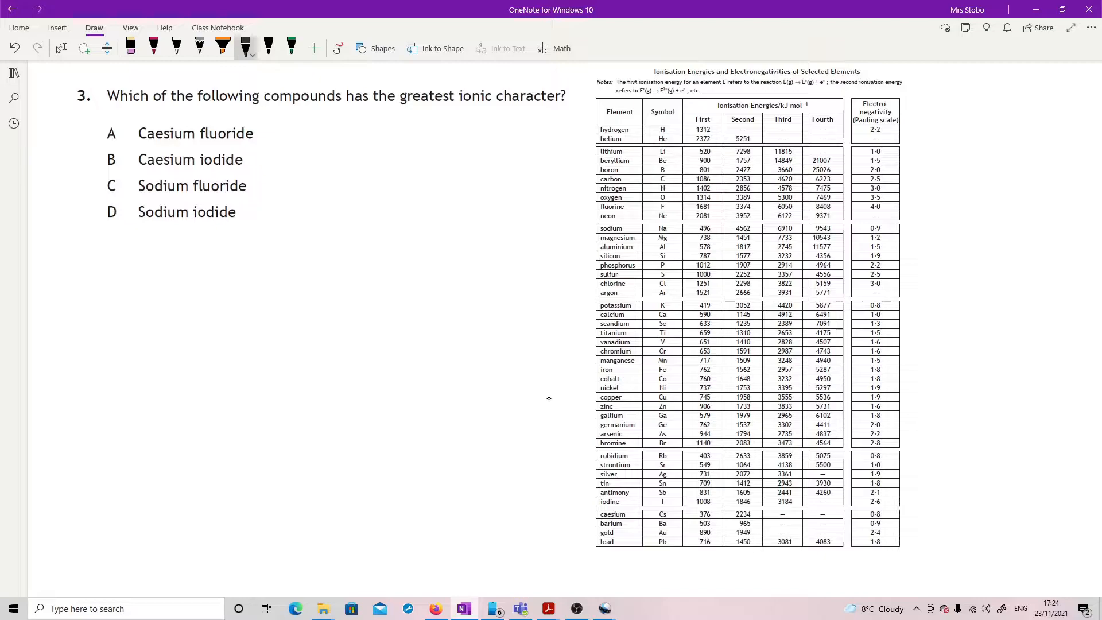
pyautogui.write('0.8')
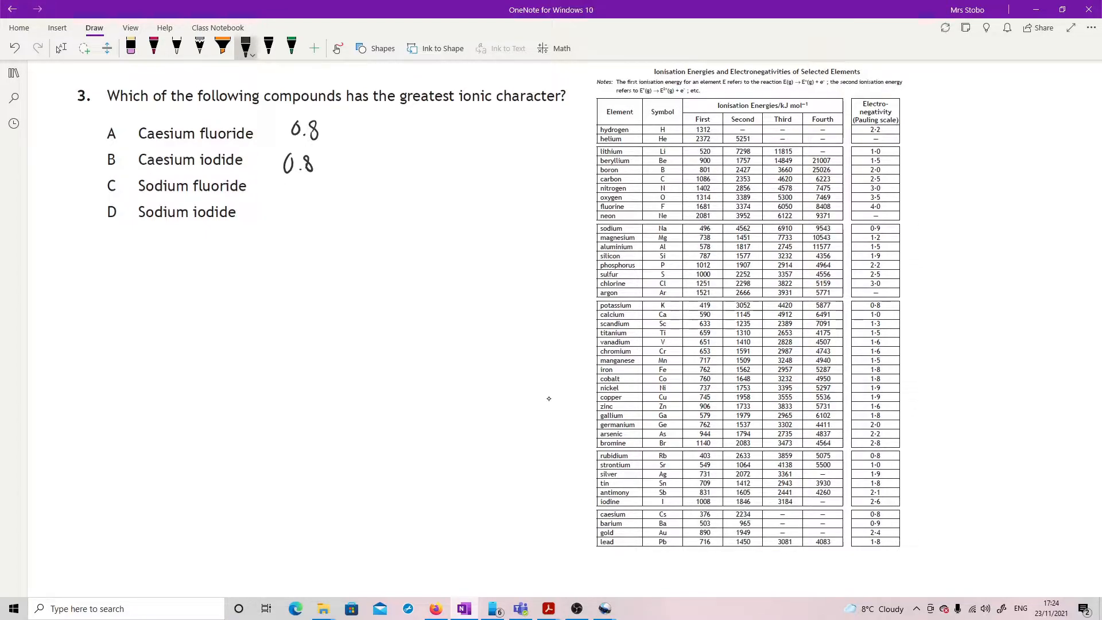
pyautogui.moveTo(288, 190); pyautogui.dragTo(313, 176)
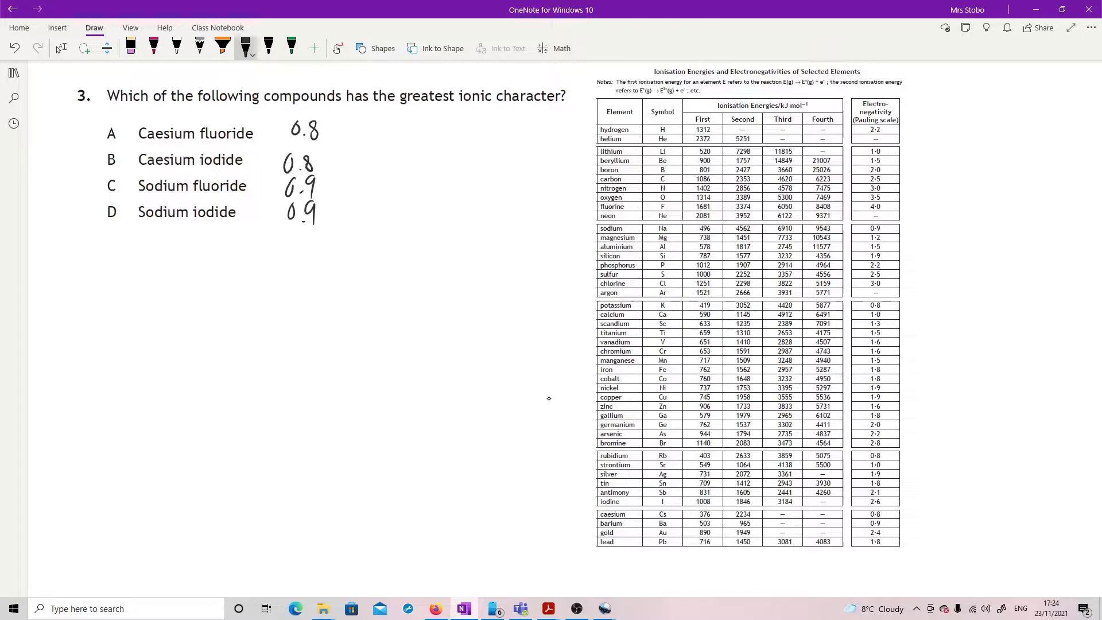
# Step: Add the 4.0 and 2.6 values, circle option A and draw the Cs–F polarity sketch
pyautogui.moveTo(330, 130); pyautogui.dragTo(400, 130)
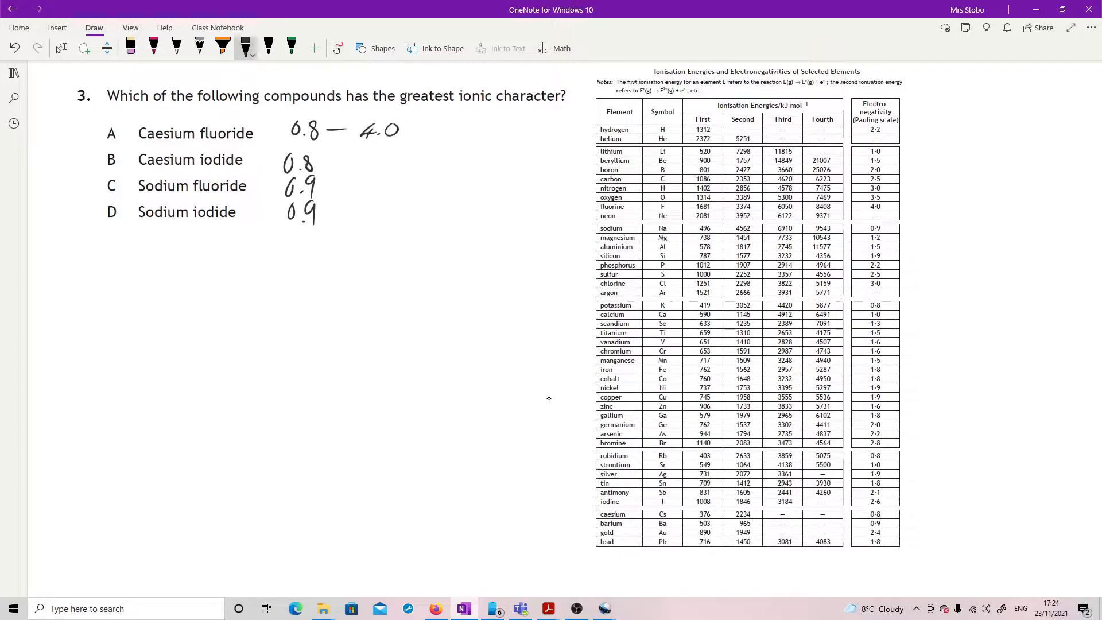
pyautogui.moveTo(330, 190); pyautogui.dragTo(380, 190)
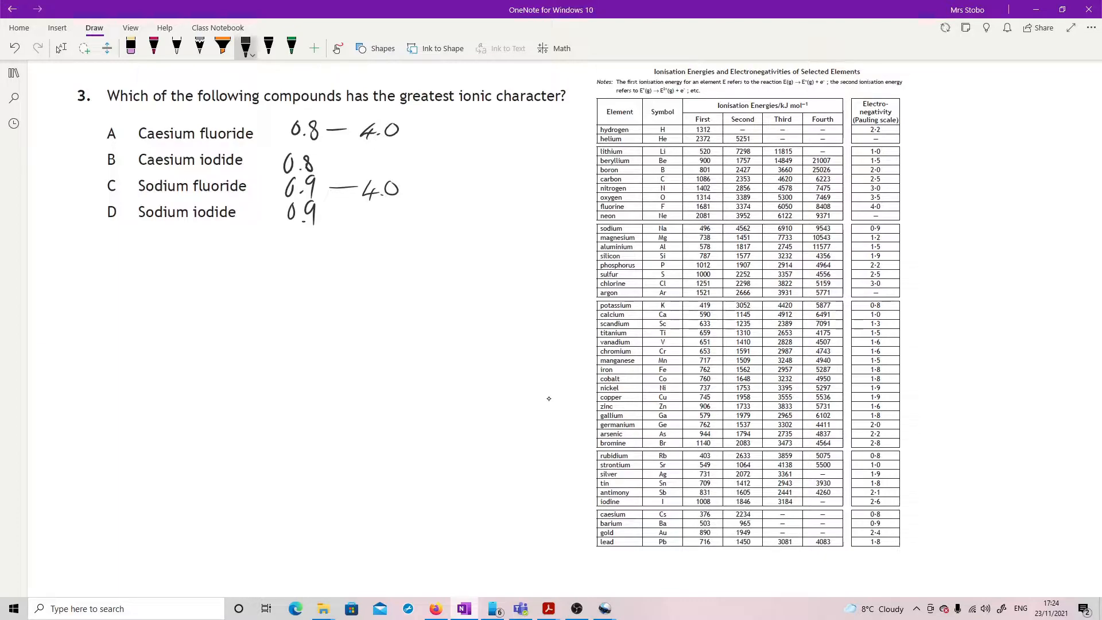
pyautogui.moveTo(337, 163); pyautogui.dragTo(366, 163)
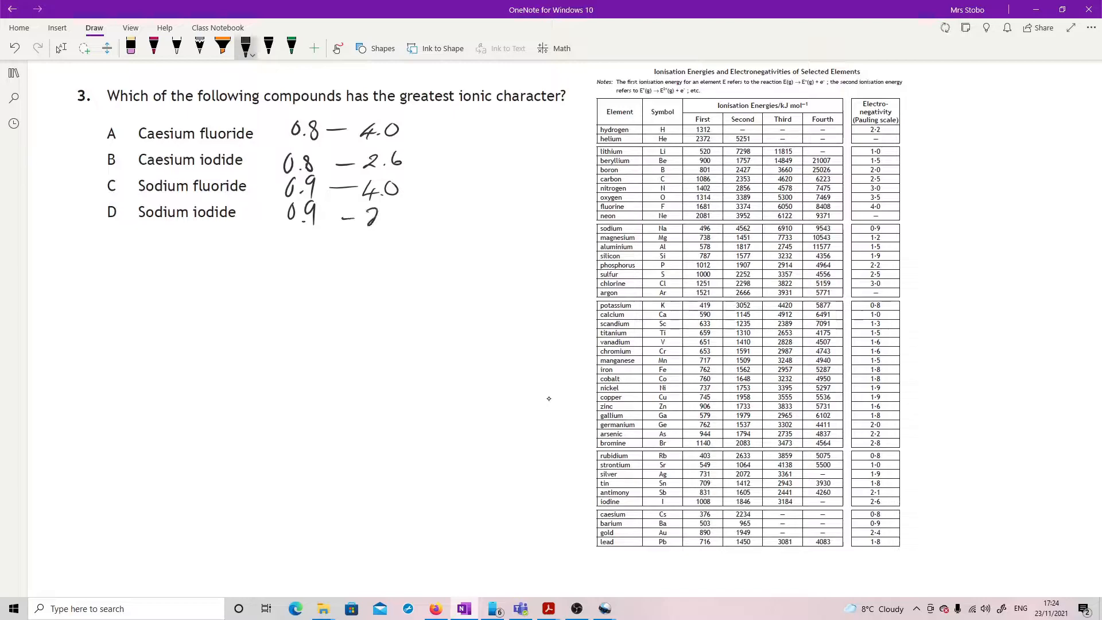
pyautogui.moveTo(344, 214); pyautogui.dragTo(404, 214)
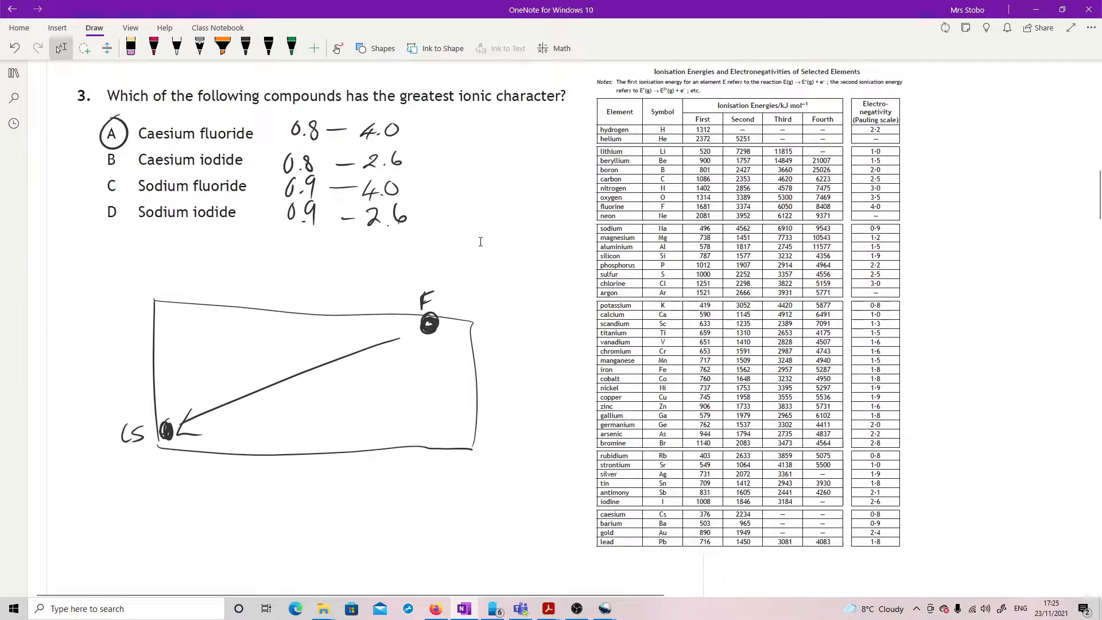
pyautogui.scroll(-3)
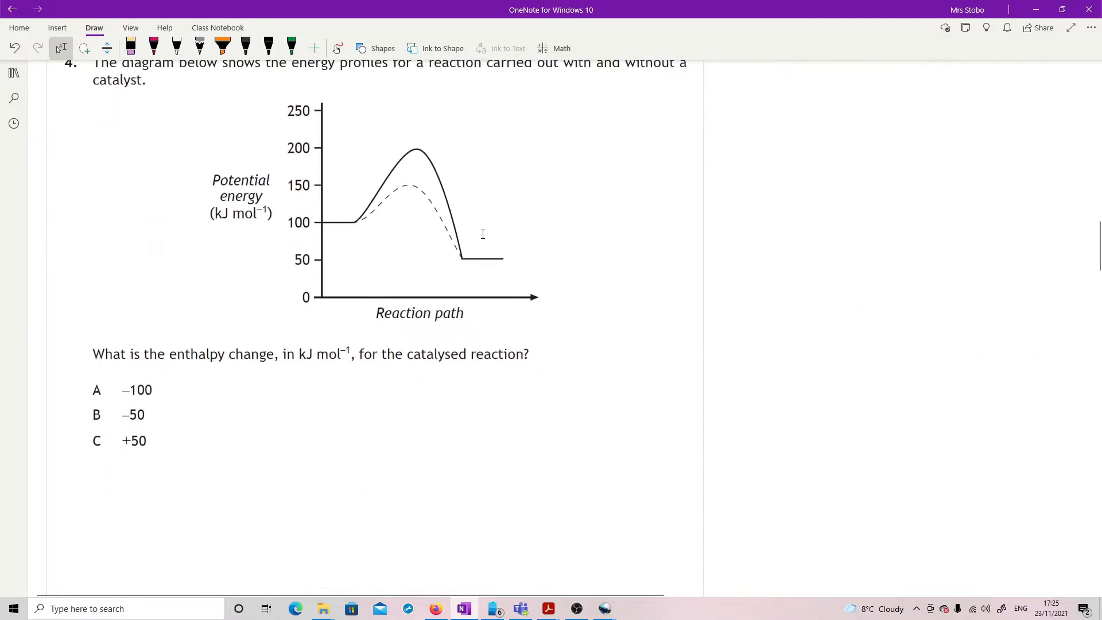
# Step: In pink ink, circle the catalysed peak, draw an arrow from 100 to 50, and circle B
pyautogui.scroll(3)
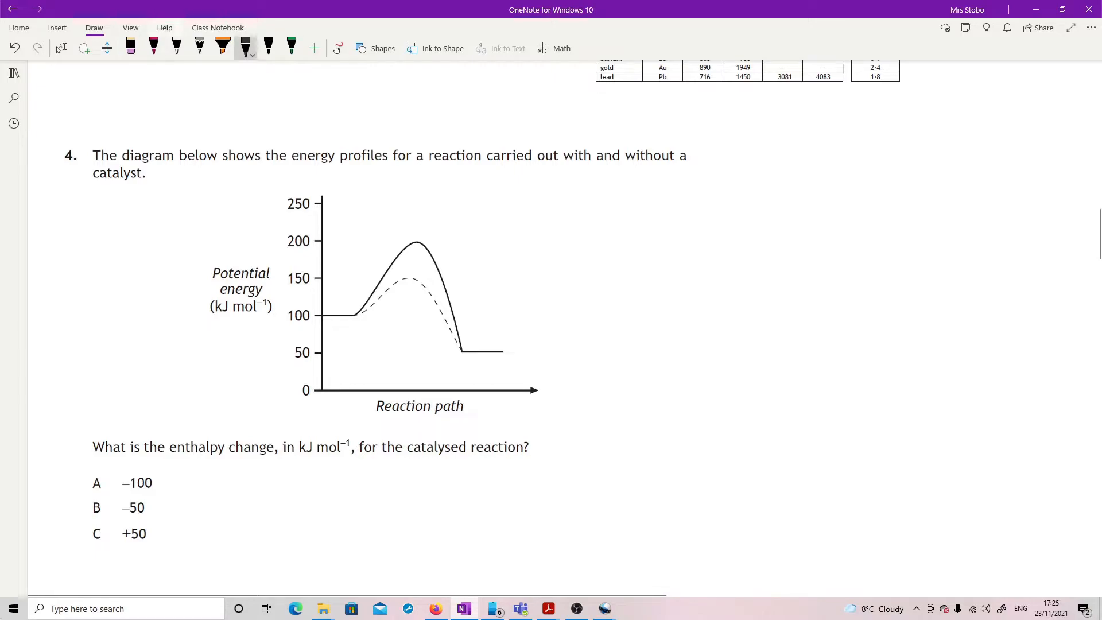
pyautogui.click(152, 46)
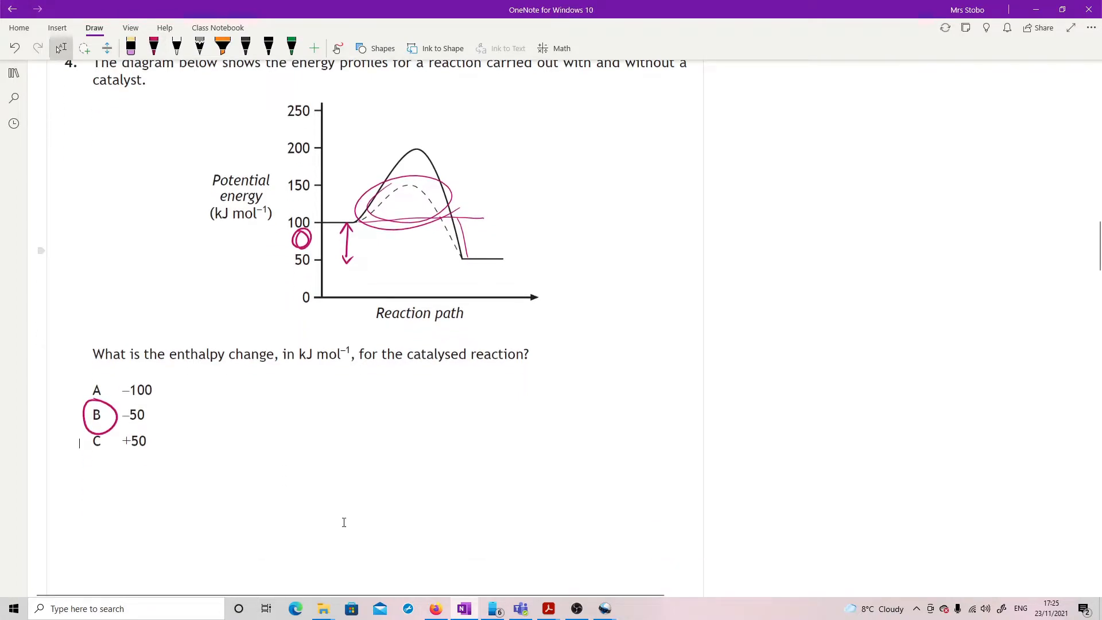
pyautogui.scroll(-3)
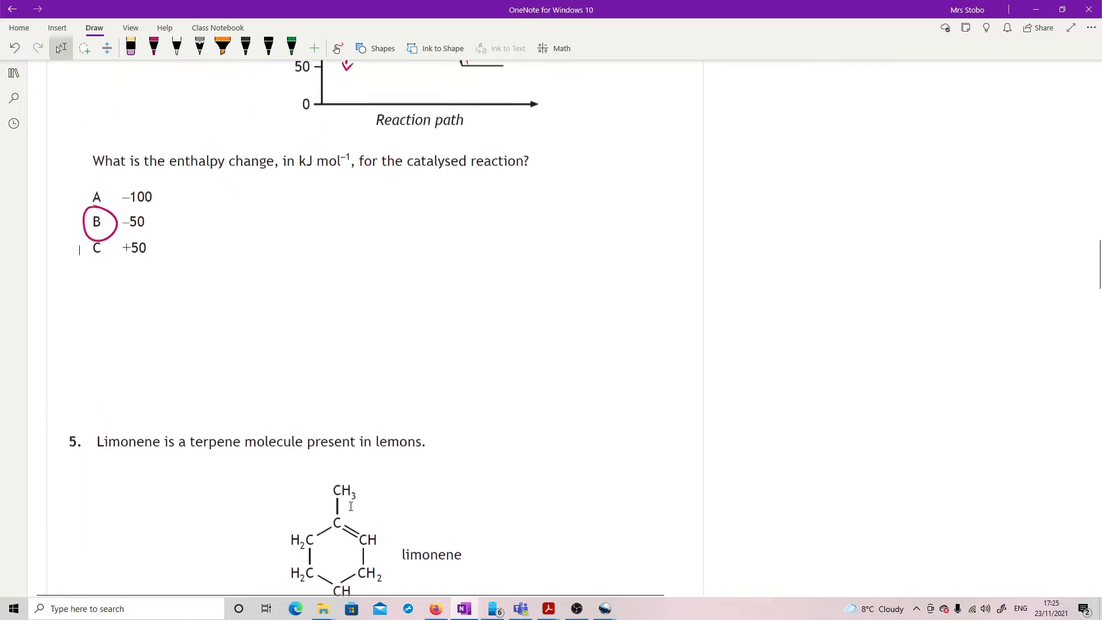
# Step: Write 'butadiene' beside limonene, highlight its isoprene units in orange and highlight option B
pyautogui.scroll(-3)
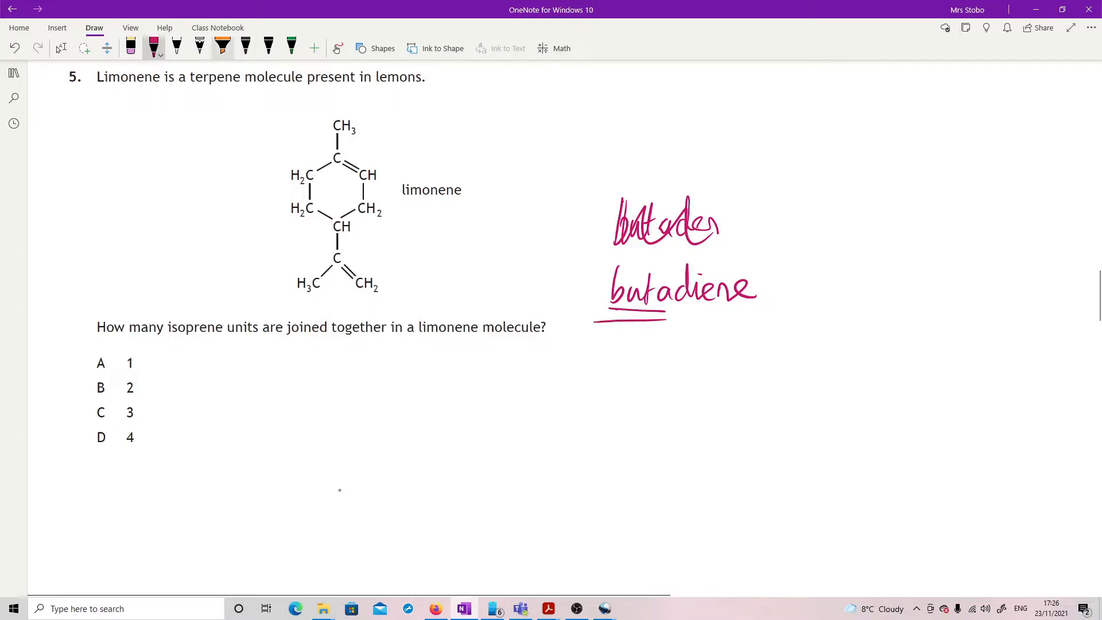
pyautogui.moveTo(305, 175); pyautogui.dragTo(341, 159)
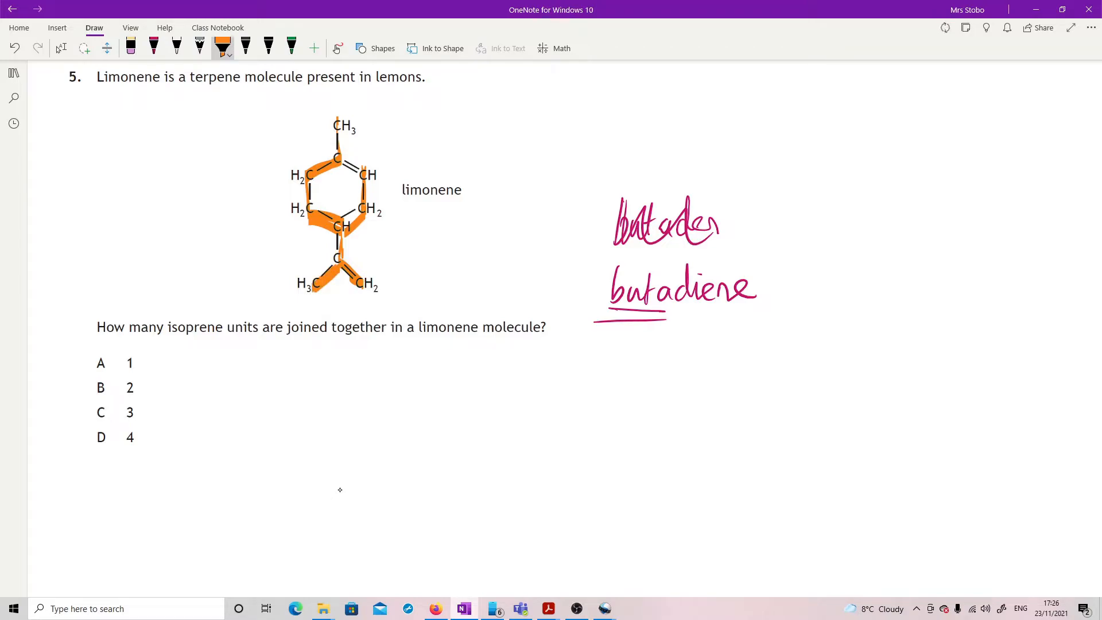
pyautogui.click(61, 48)
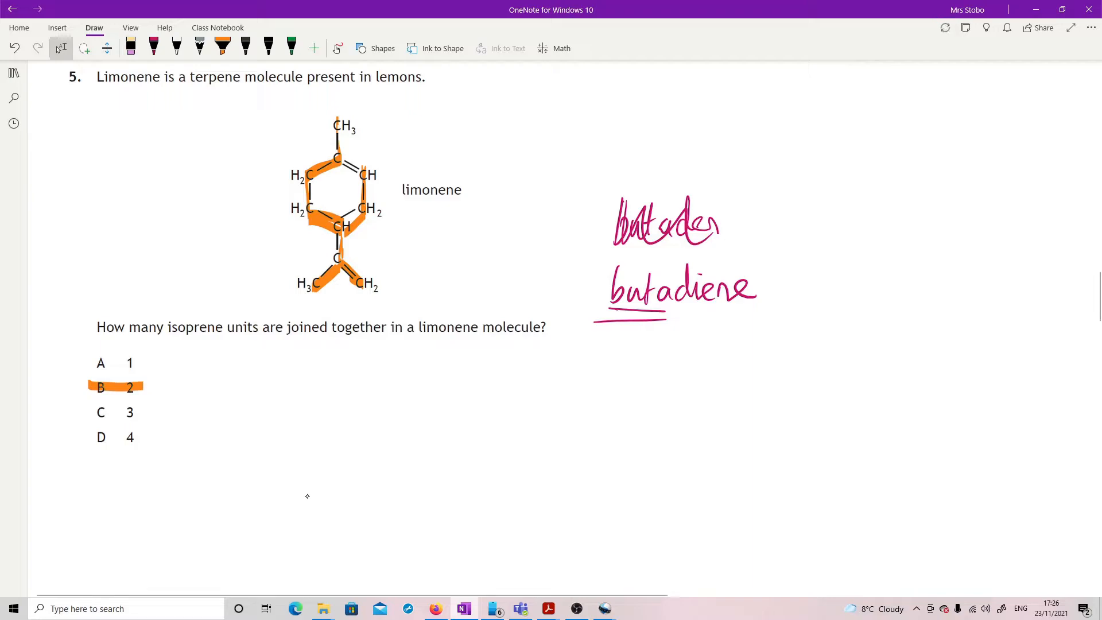
pyautogui.scroll(-3)
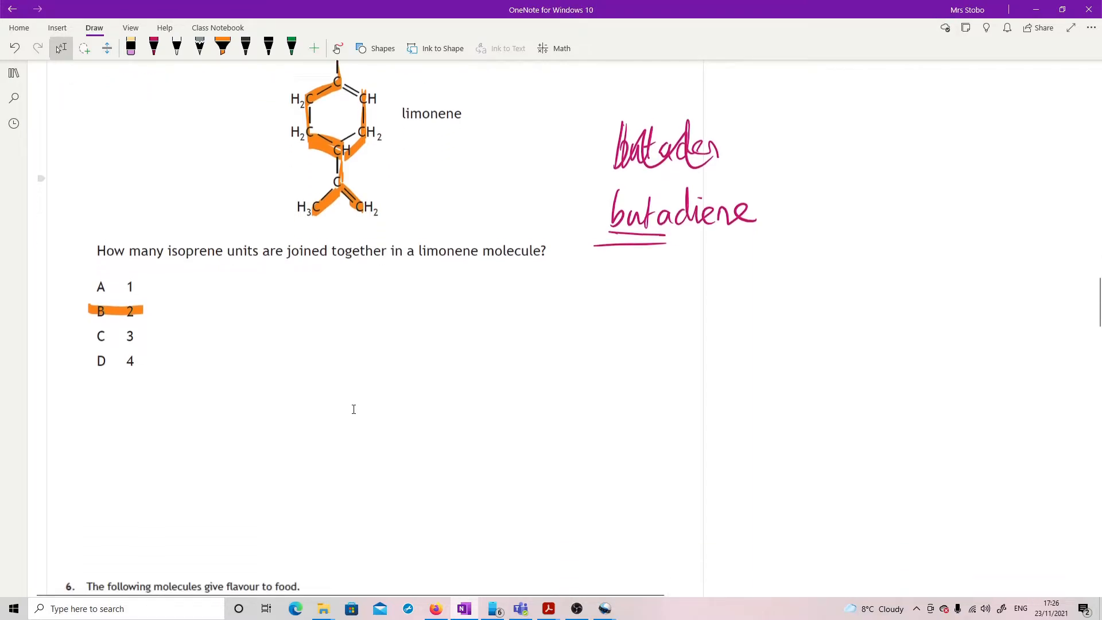
# Step: Sketch a pink water molecule with partial charges beside question 6
pyautogui.scroll(-3)
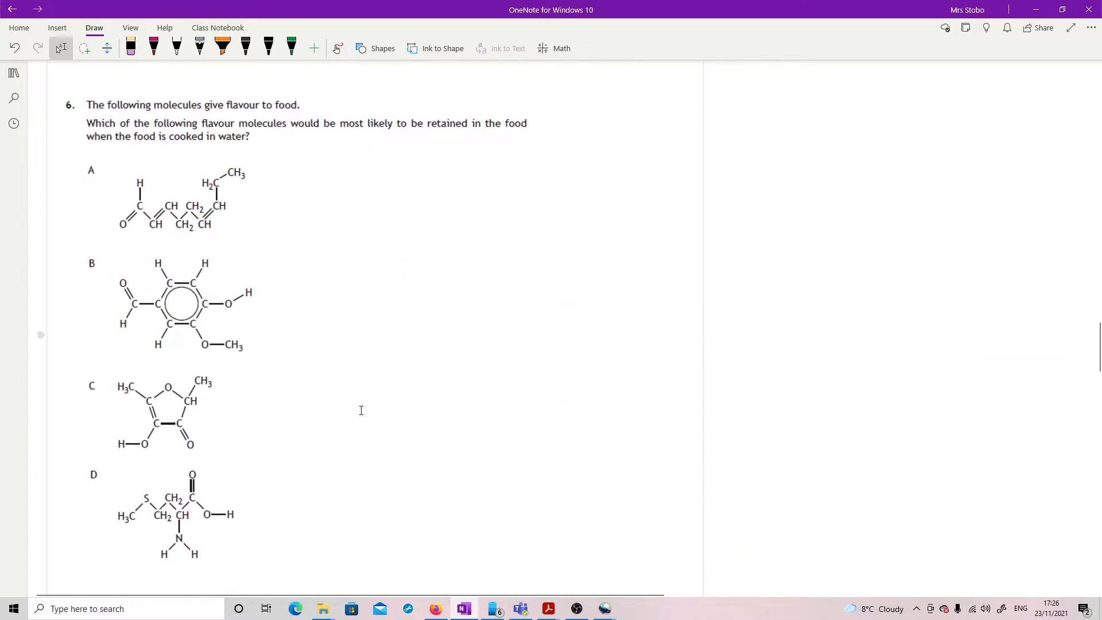
pyautogui.click(152, 47)
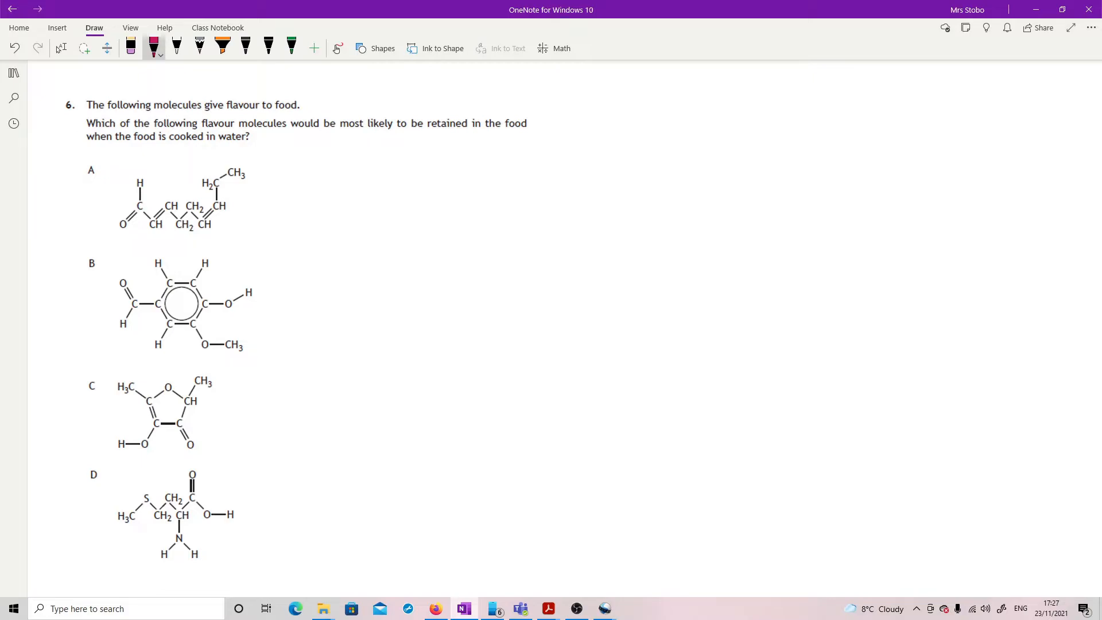
pyautogui.click(61, 47)
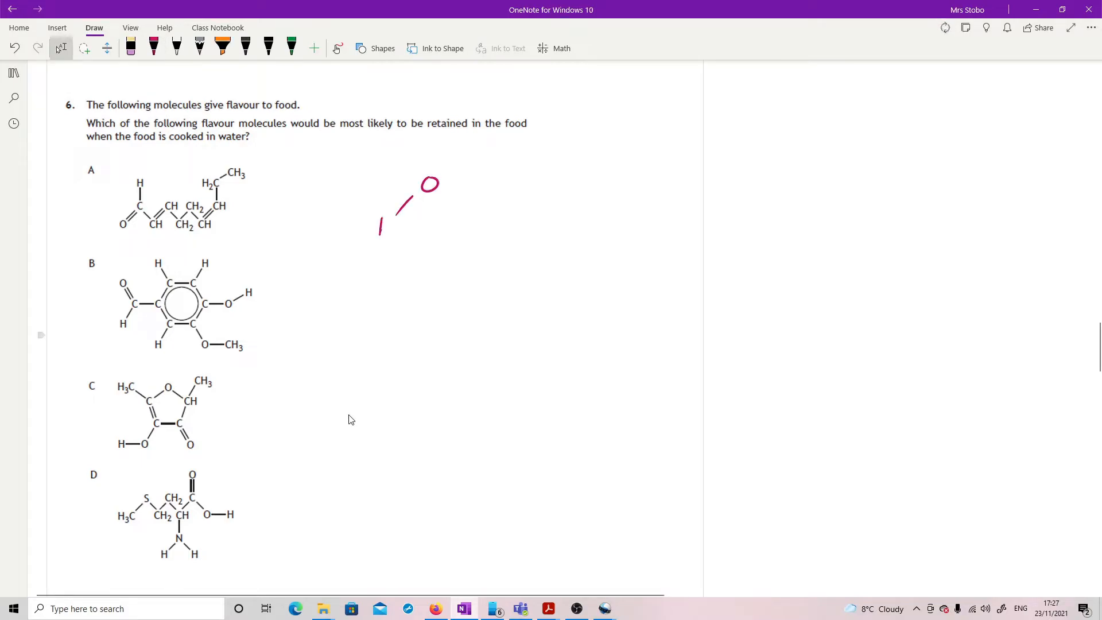
pyautogui.moveTo(379, 225); pyautogui.dragTo(478, 225)
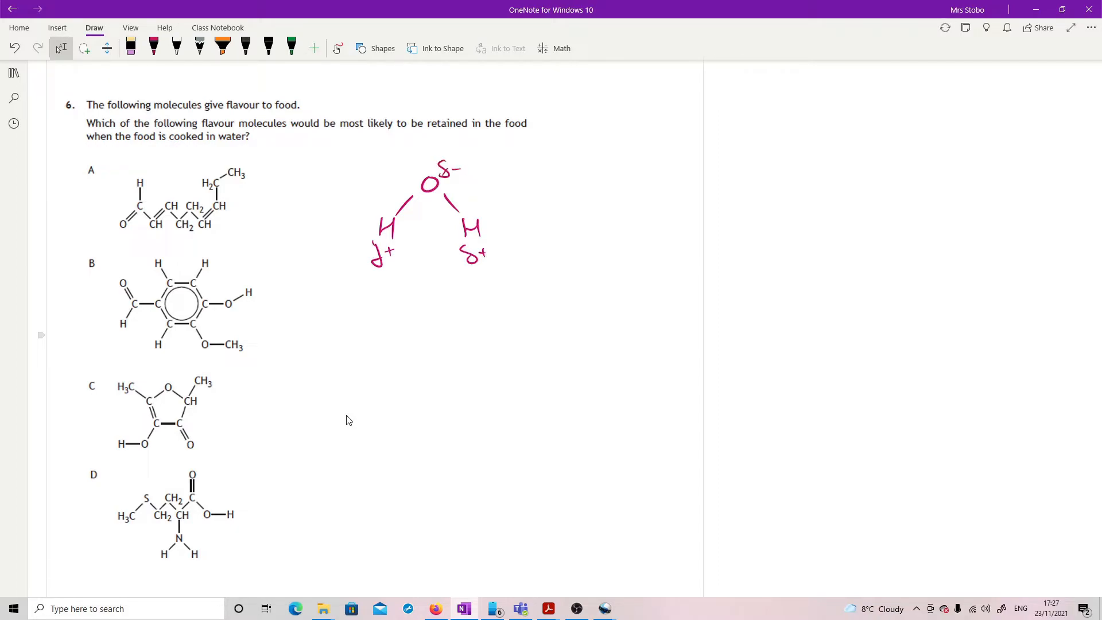
# Step: Circle the O–H groups in options B, C and D, and circle A
pyautogui.click(154, 47)
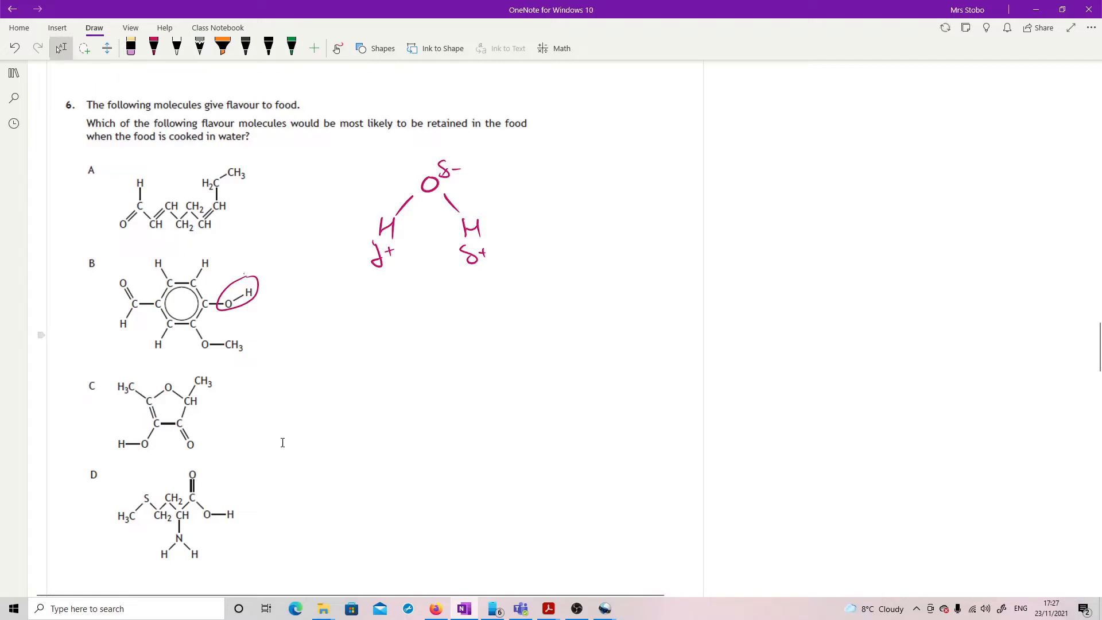
pyautogui.click(153, 47)
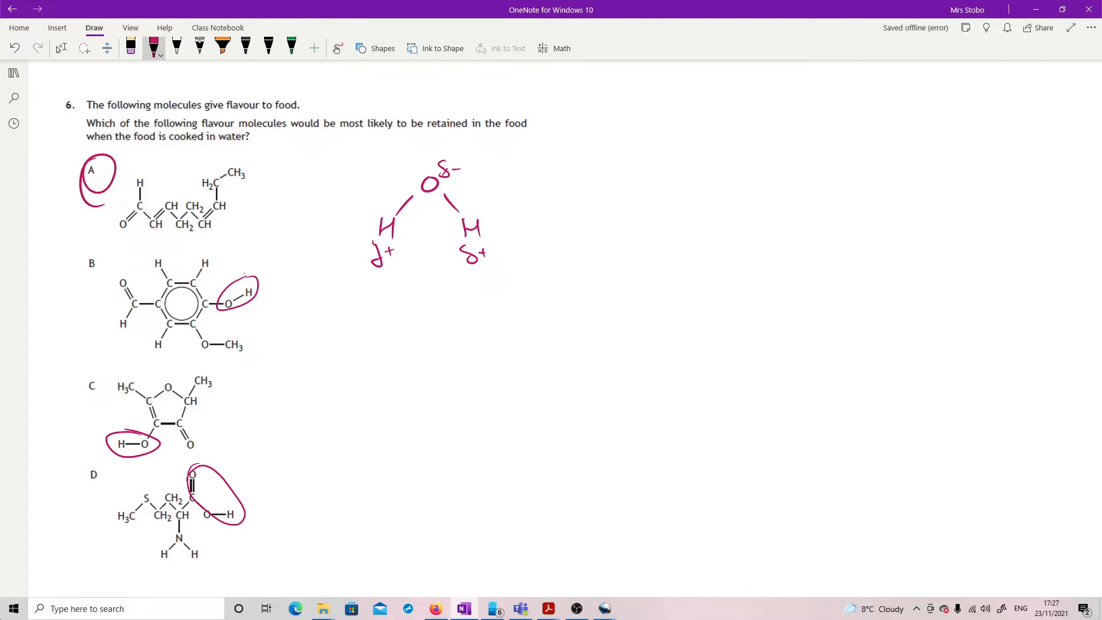
pyautogui.click(60, 47)
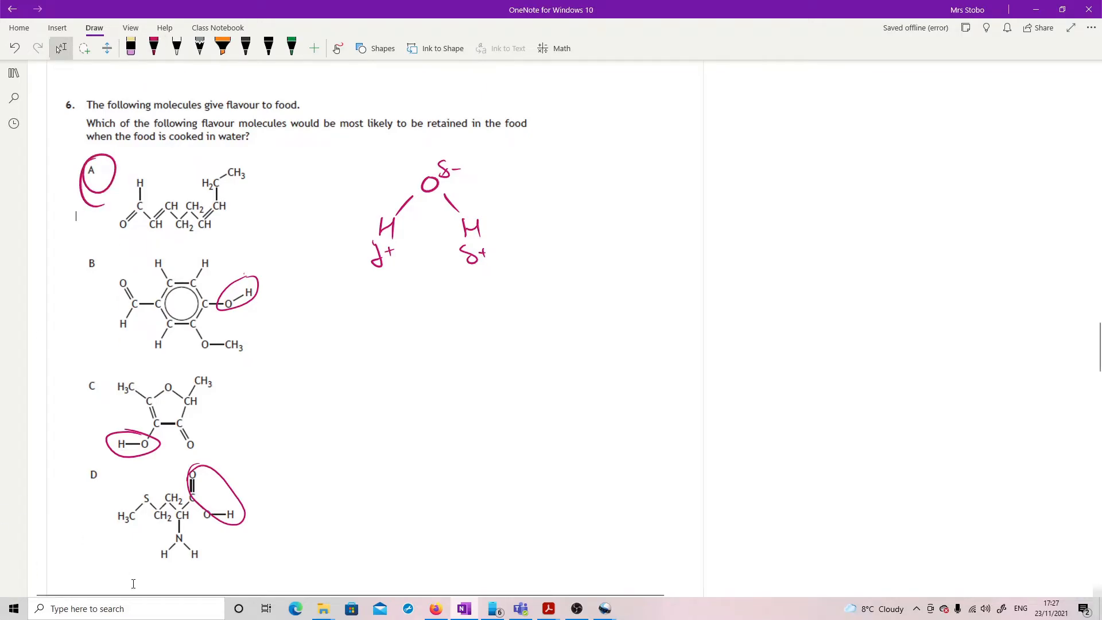
pyautogui.scroll(-3)
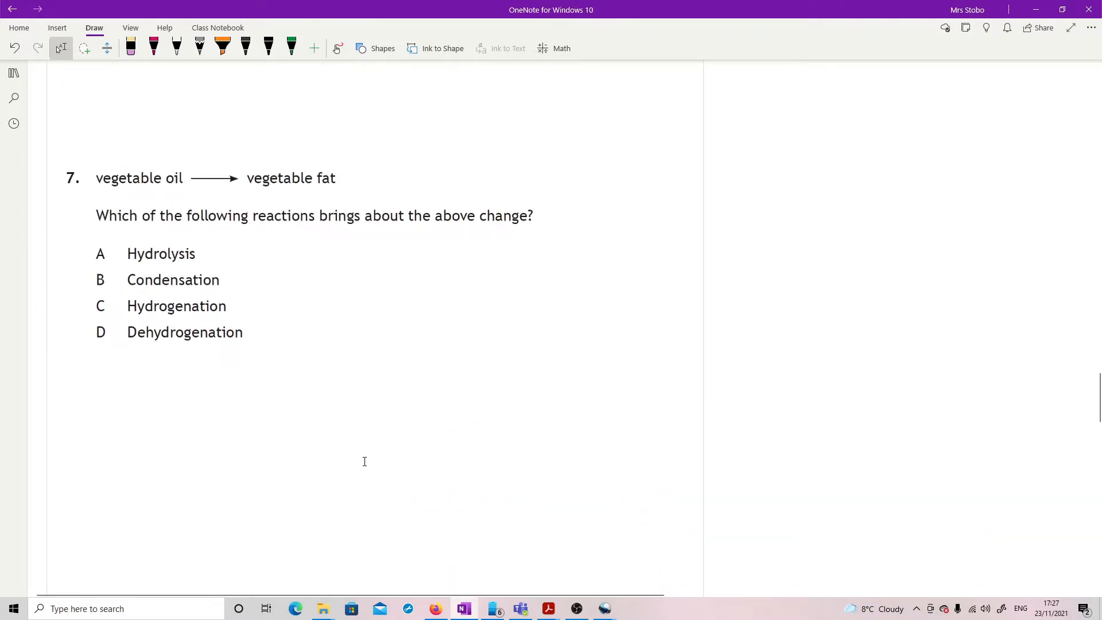
# Step: Sketch straight saturated and kinked unsaturated fat chains in black ink for question 7
pyautogui.click(153, 47)
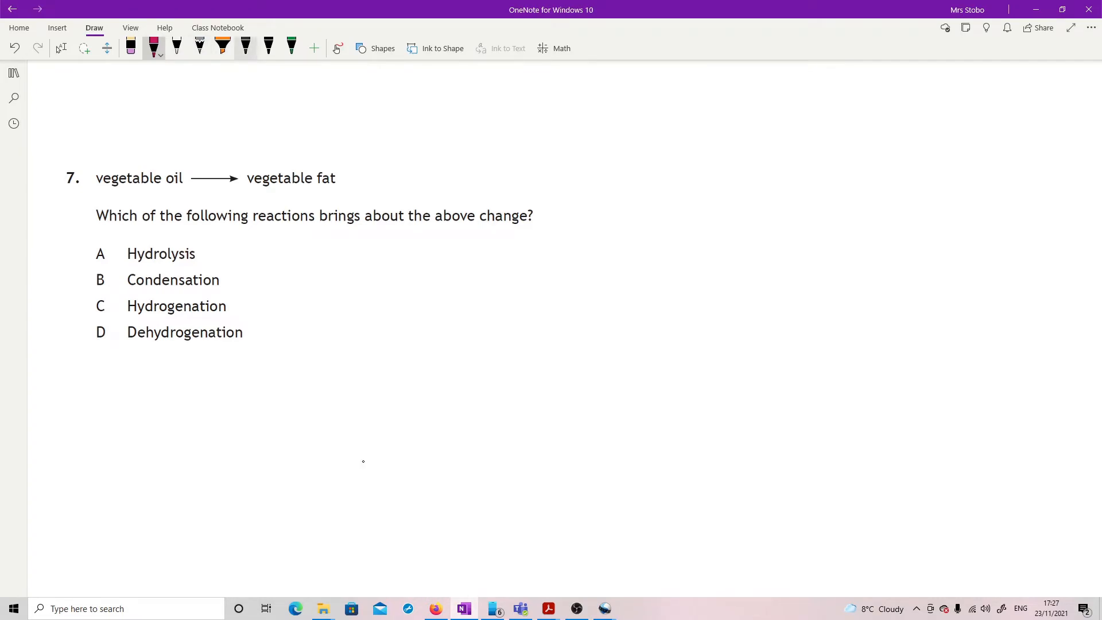
pyautogui.click(245, 46)
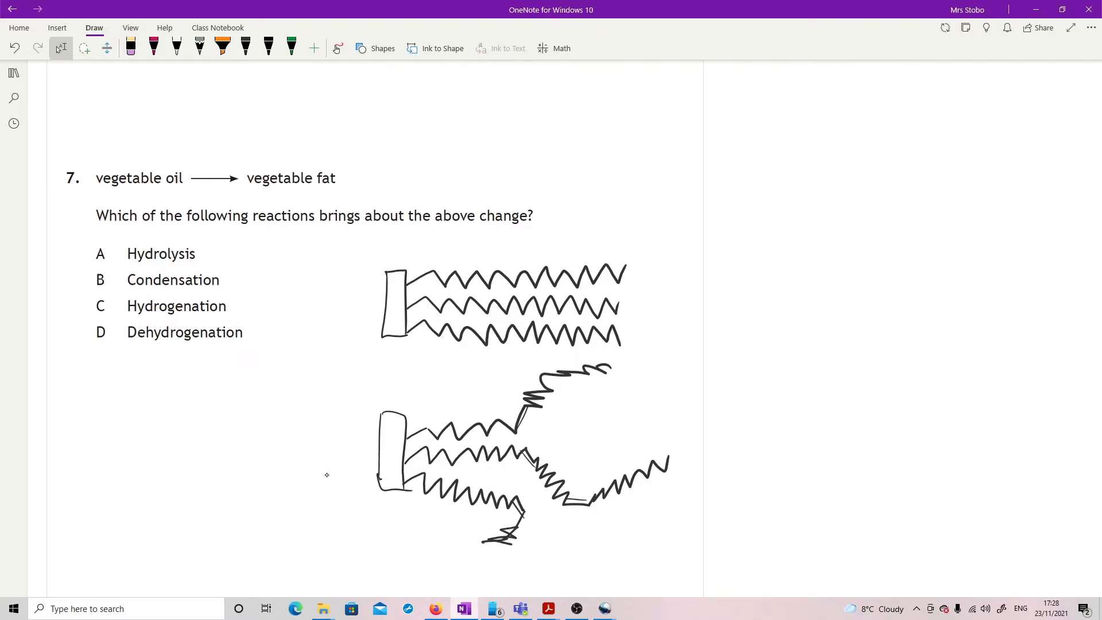
pyautogui.click(245, 47)
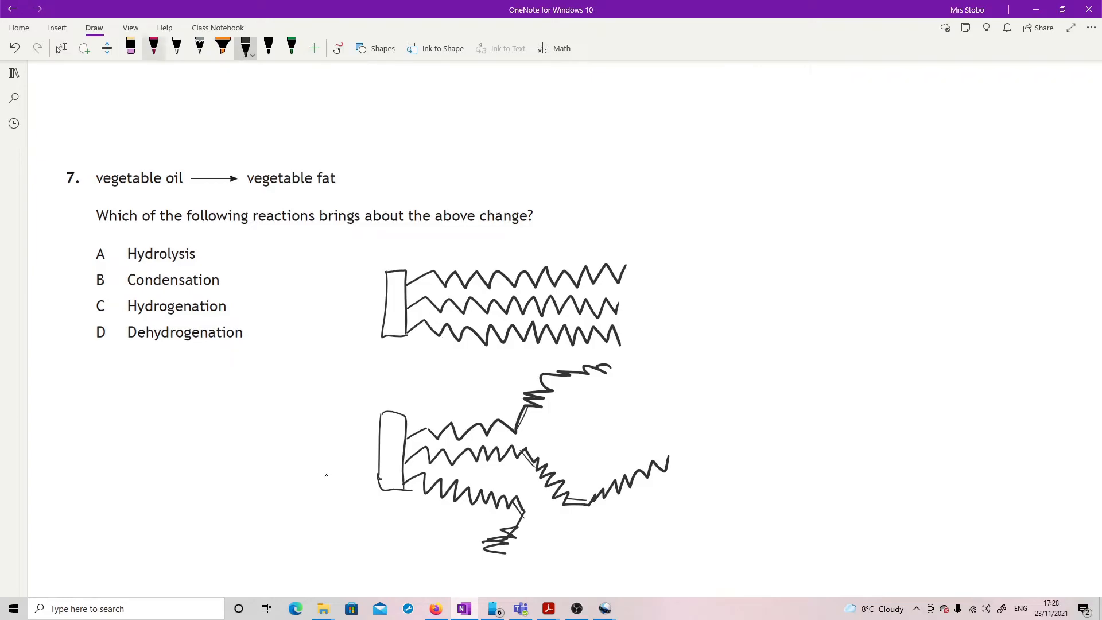
# Step: In pink, circle option C Hydrogenation and mark the glycerol heads of the sketches
pyautogui.click(154, 45)
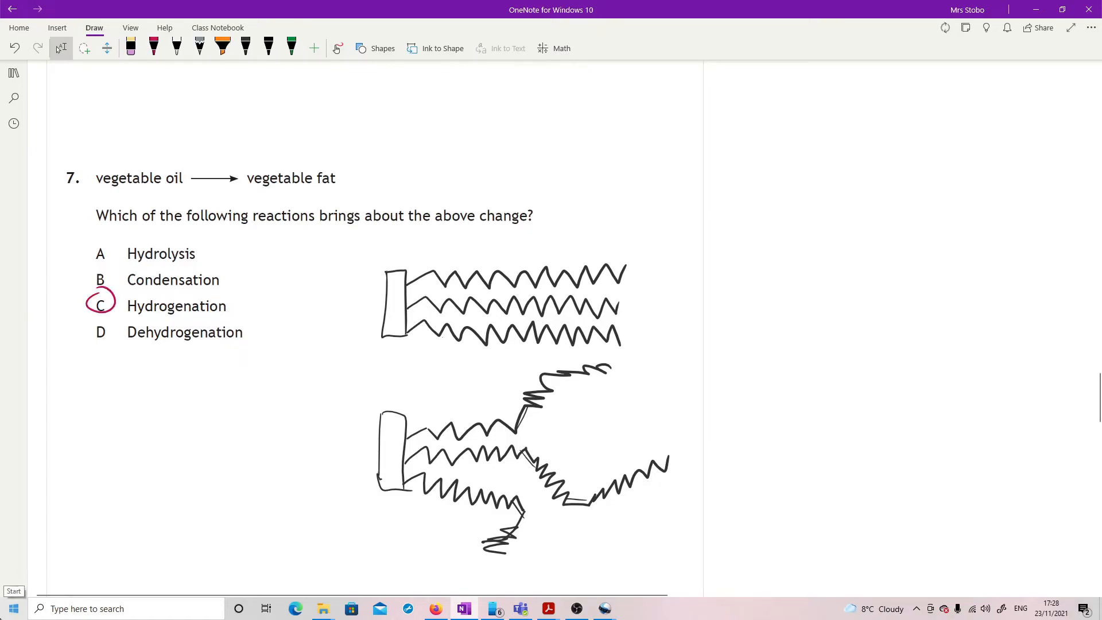
pyautogui.click(153, 48)
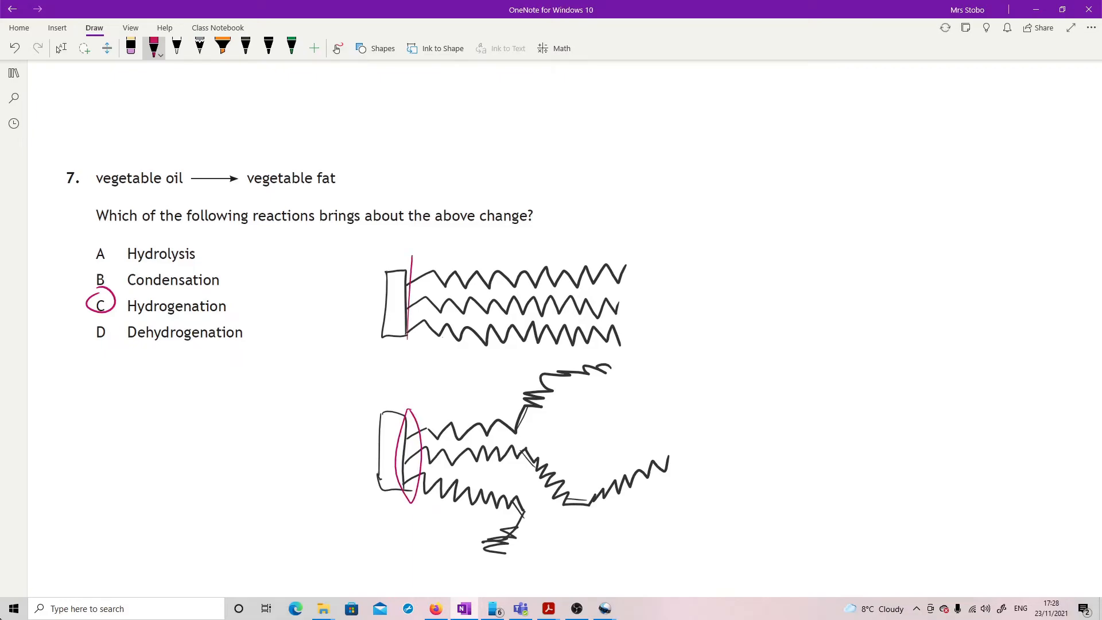
pyautogui.moveTo(118, 586)
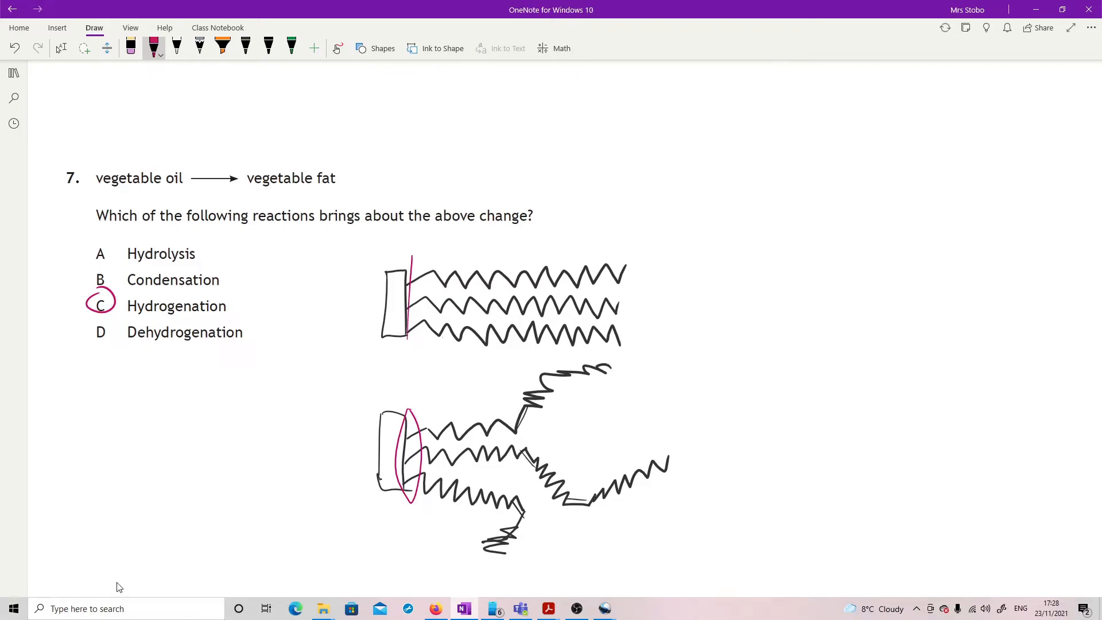
pyautogui.scroll(-3)
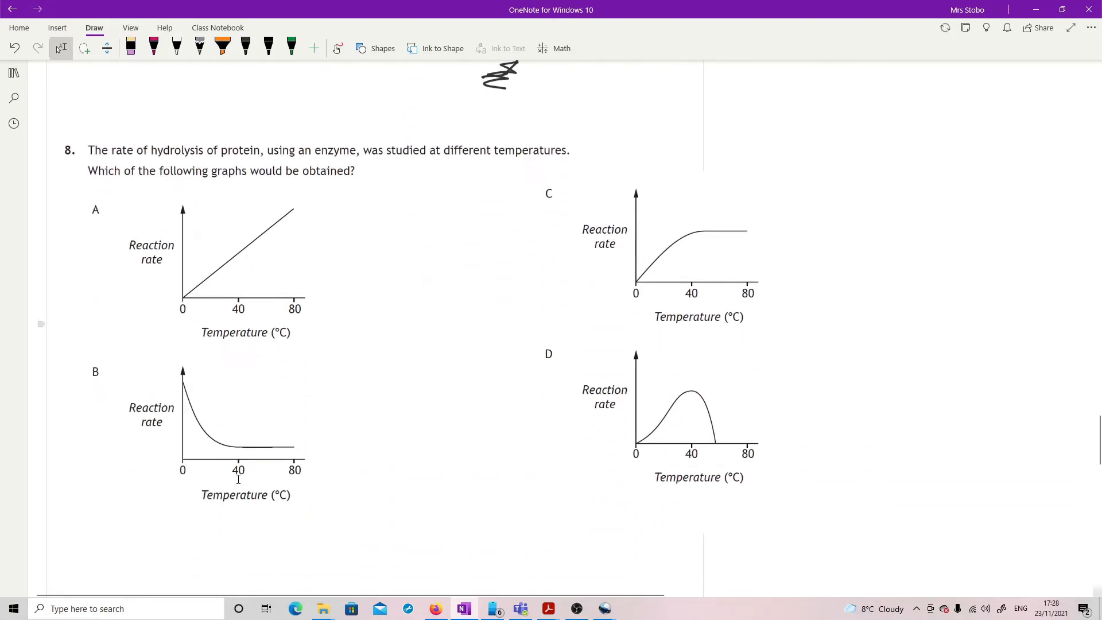
pyautogui.moveTo(1074, 413)
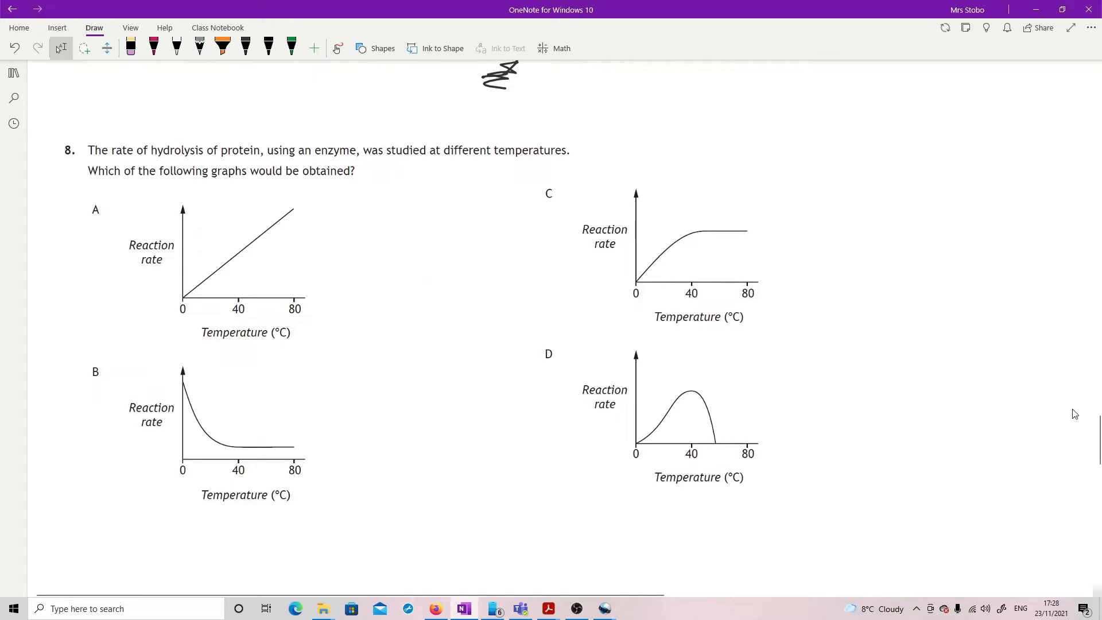
# Step: Sketch a pink rising rate curve beside graph A and circle graph D
pyautogui.scroll(3)
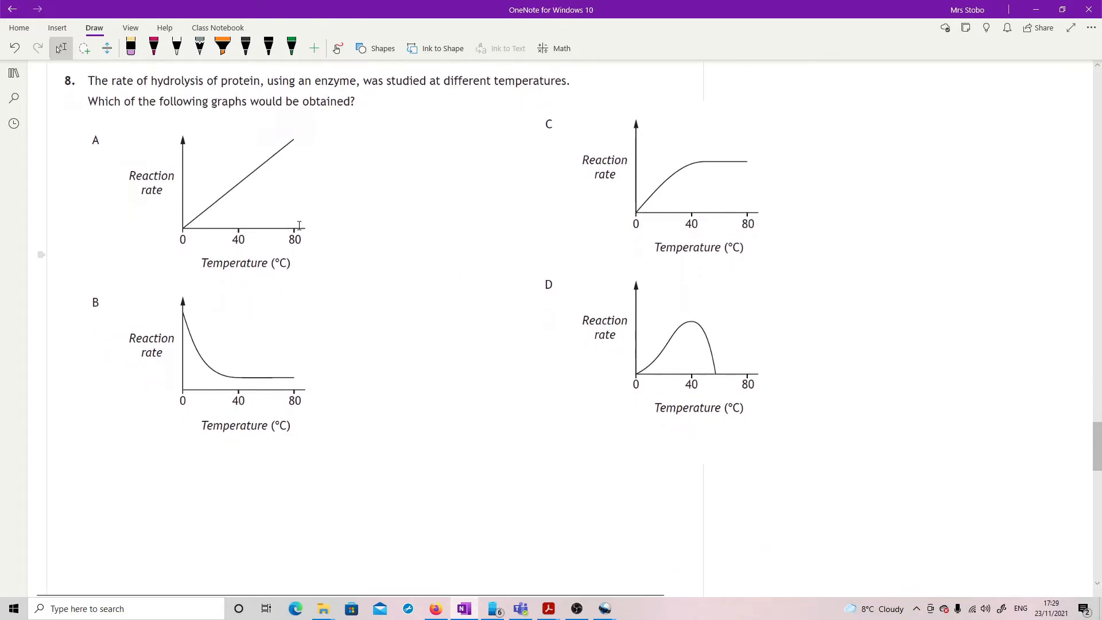
pyautogui.click(153, 46)
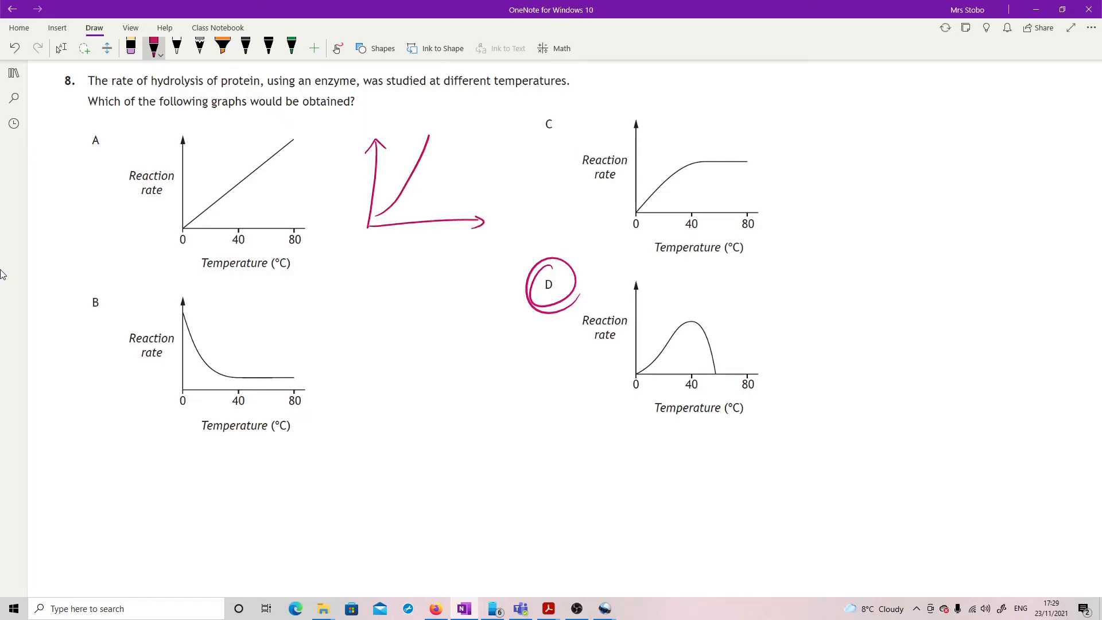
pyautogui.click(61, 48)
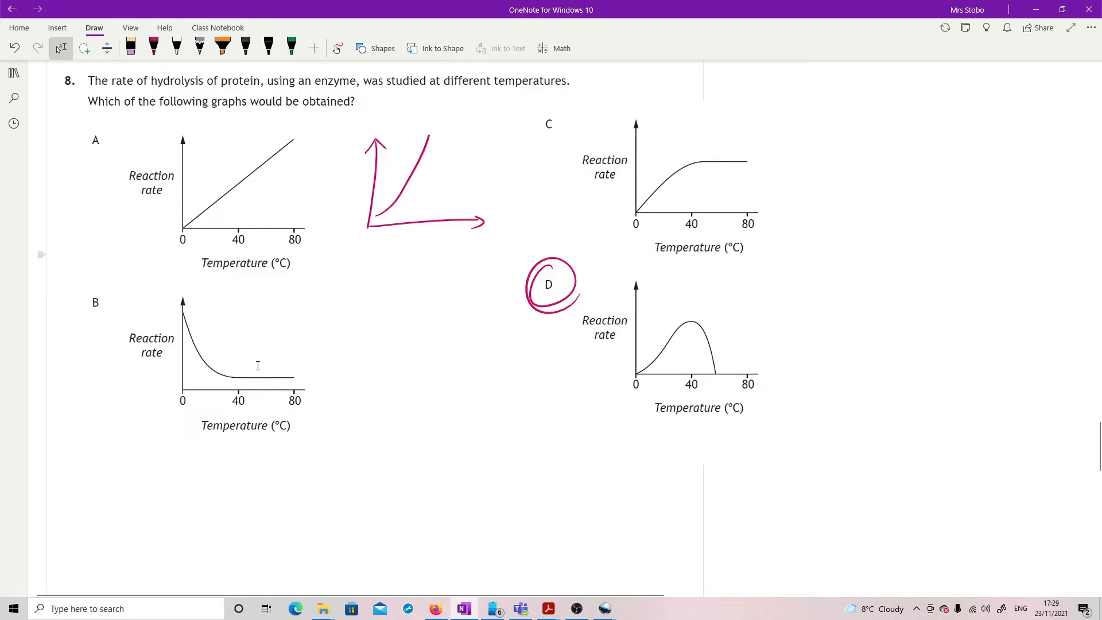
pyautogui.moveTo(279, 313)
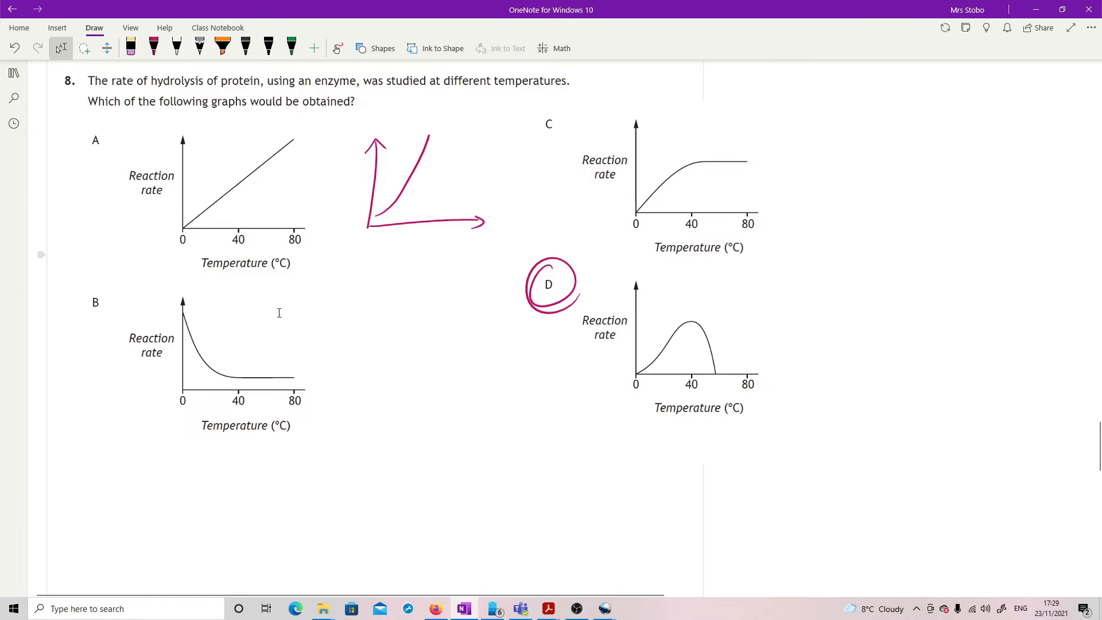
pyautogui.scroll(-3)
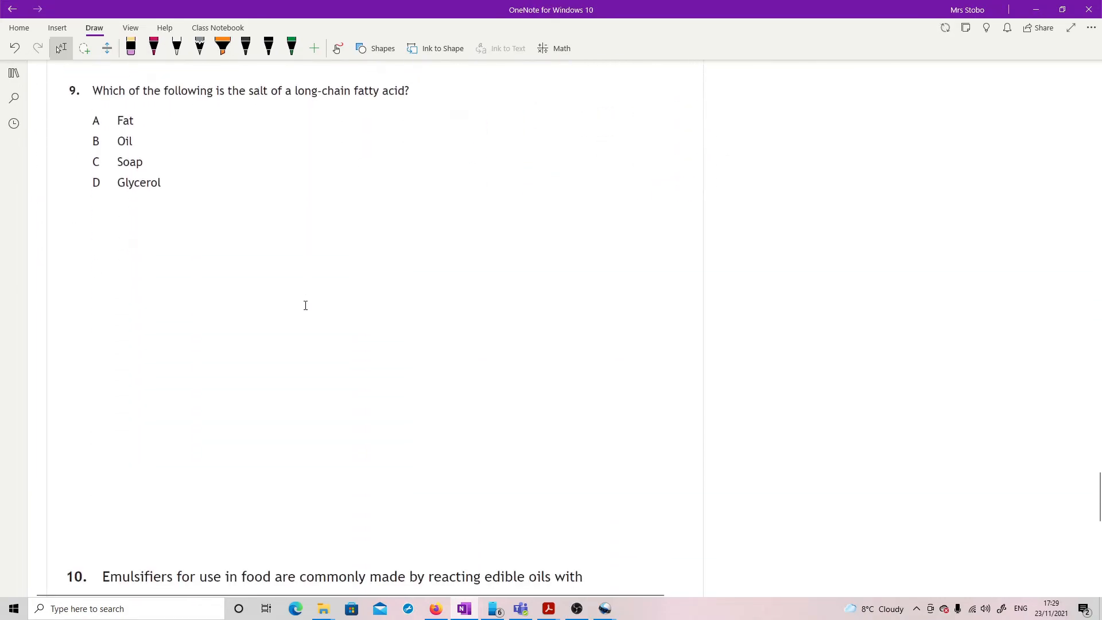
# Step: Circle C Soap and sketch a long-chain carboxylate with K⁺ and Na⁺ in pink
pyautogui.scroll(-3)
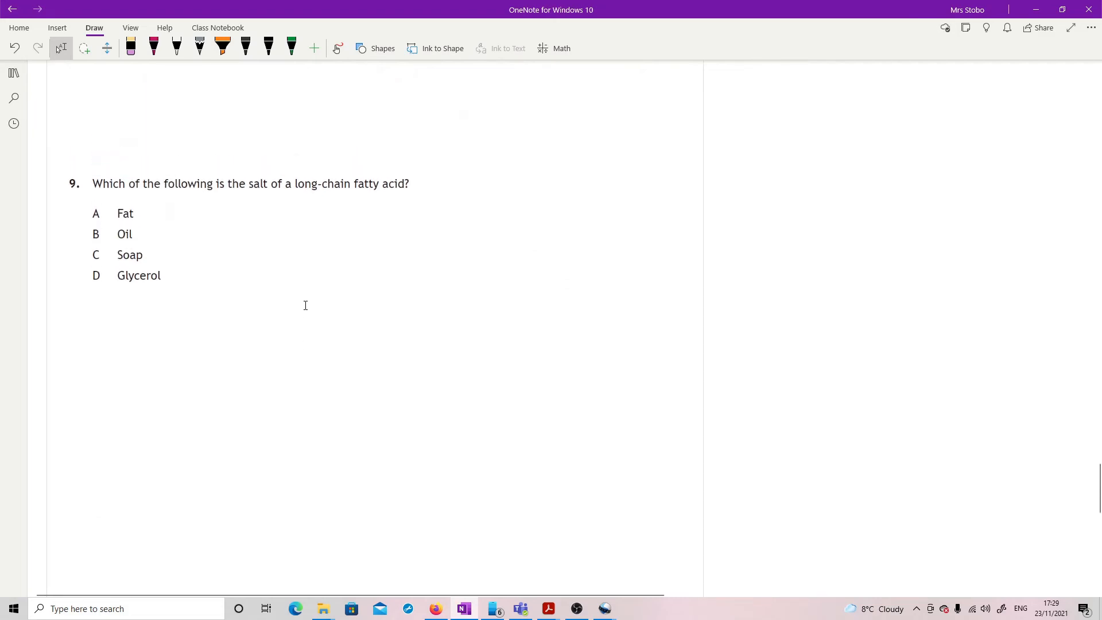
pyautogui.click(153, 47)
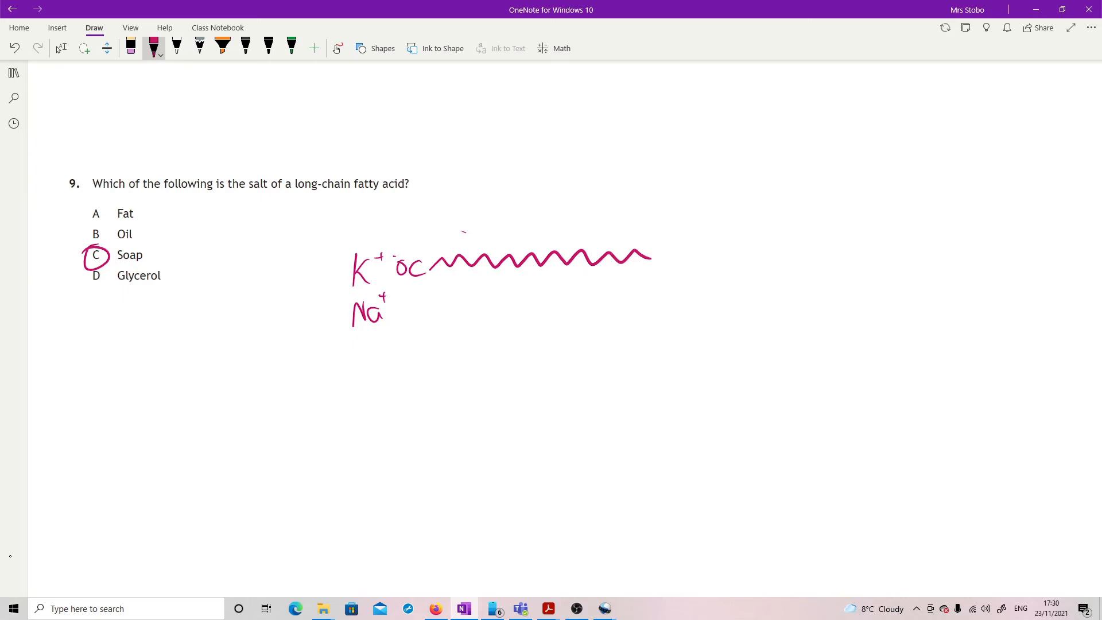
pyautogui.click(60, 48)
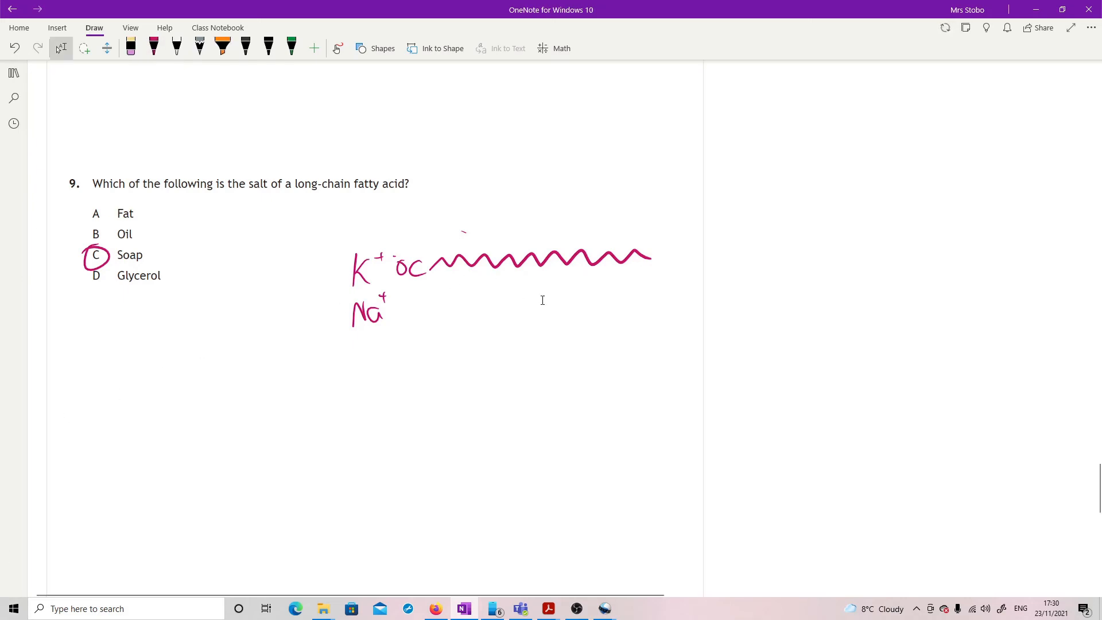
pyautogui.scroll(-3)
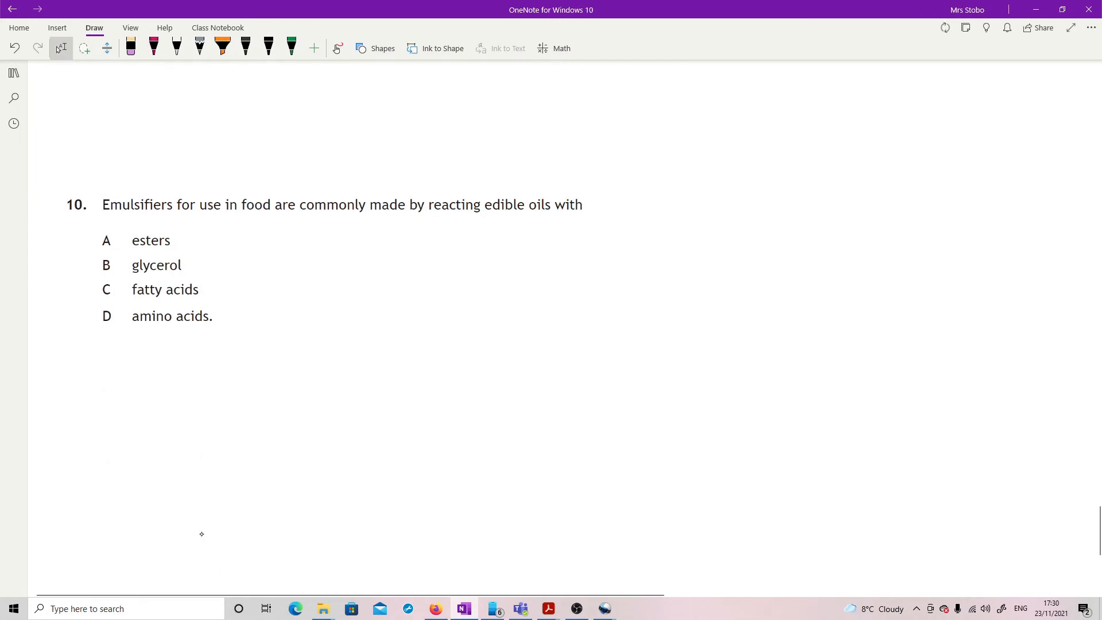
pyautogui.click(151, 48)
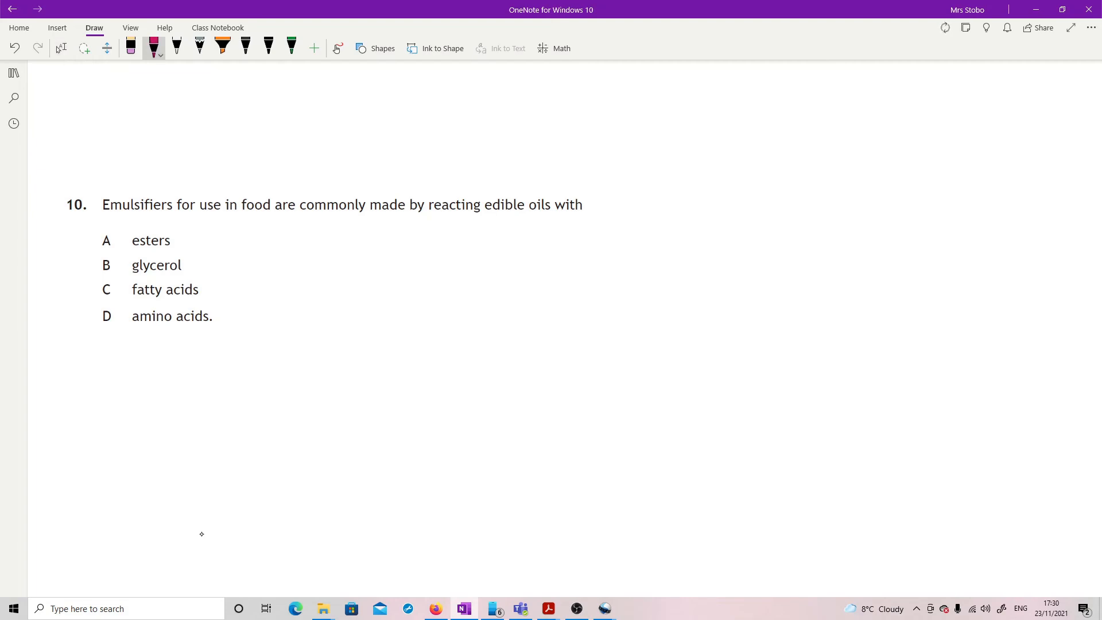